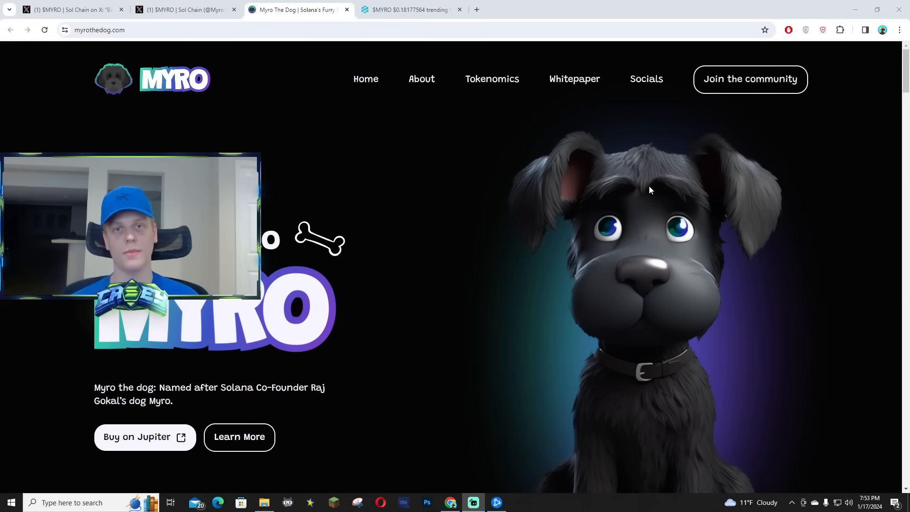
pyautogui.moveTo(609, 246)
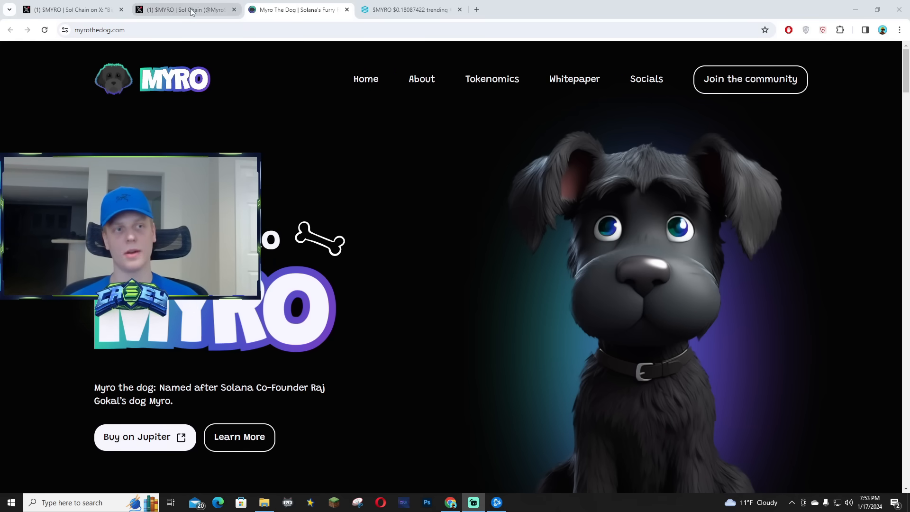
# Step: Bring up the $MYRO | Sol Chain post about a big TikToker's Myro TikTok on X
pyautogui.click(185, 9)
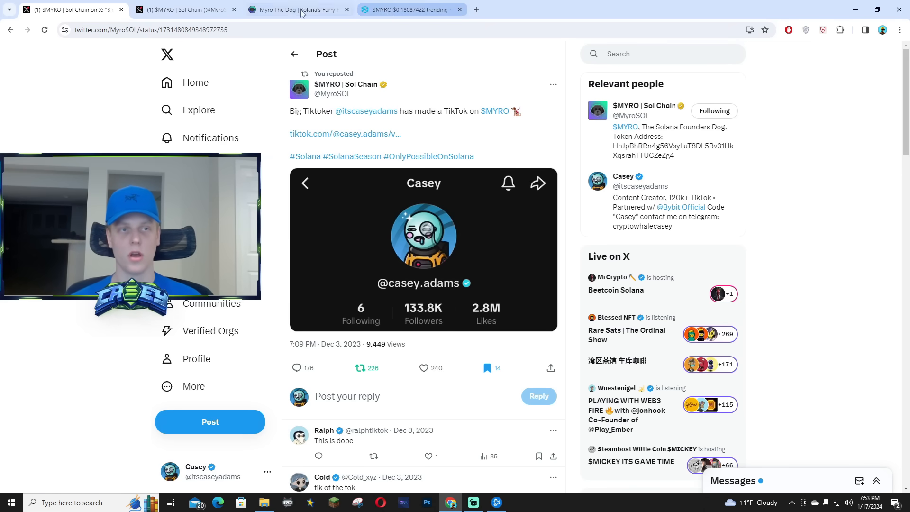
# Step: Return to myrothedog.com and scroll to the exchange logos and About $MYRO section
pyautogui.click(284, 10)
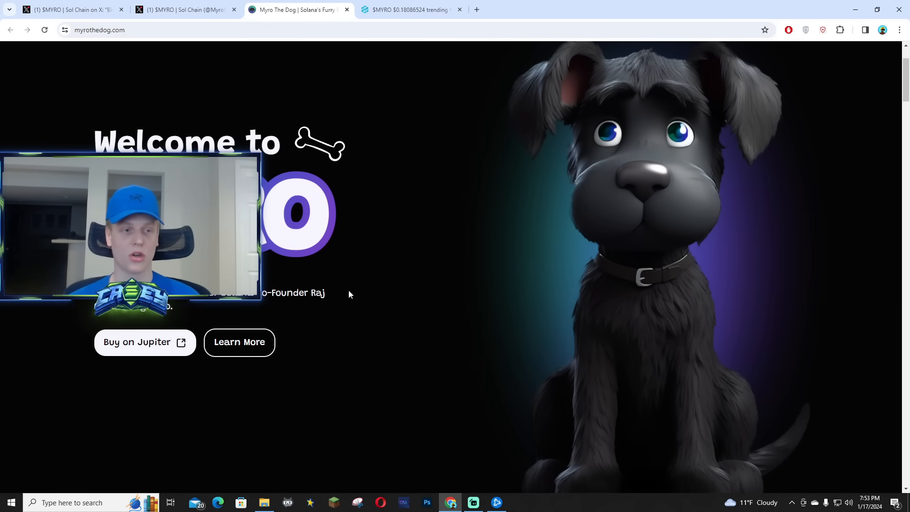
pyautogui.scroll(-3)
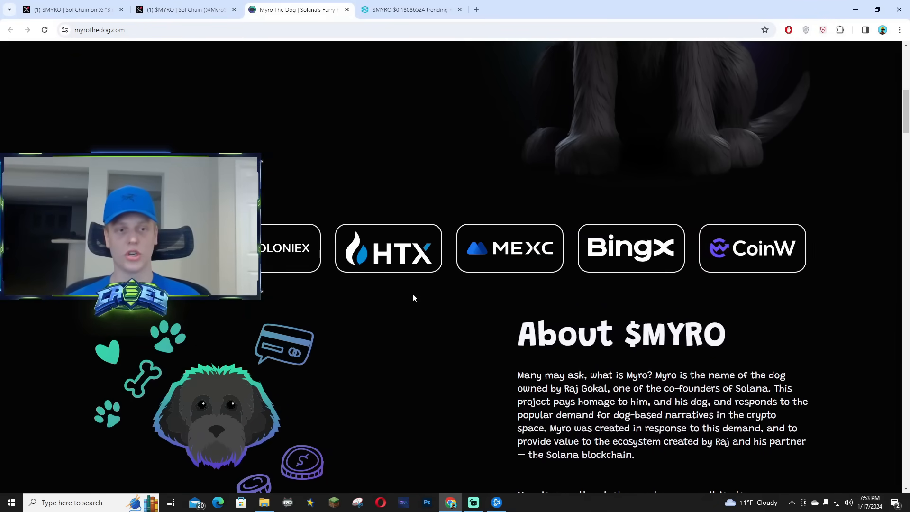
pyautogui.scroll(3)
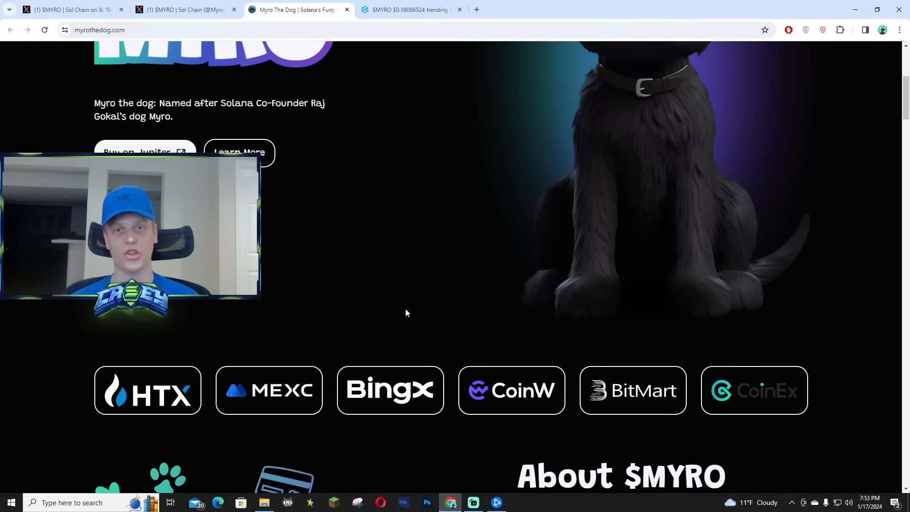
# Step: View the $MYRO/USDC pair on DEXTools, scrolling between the price chart and Trade History
pyautogui.click(410, 9)
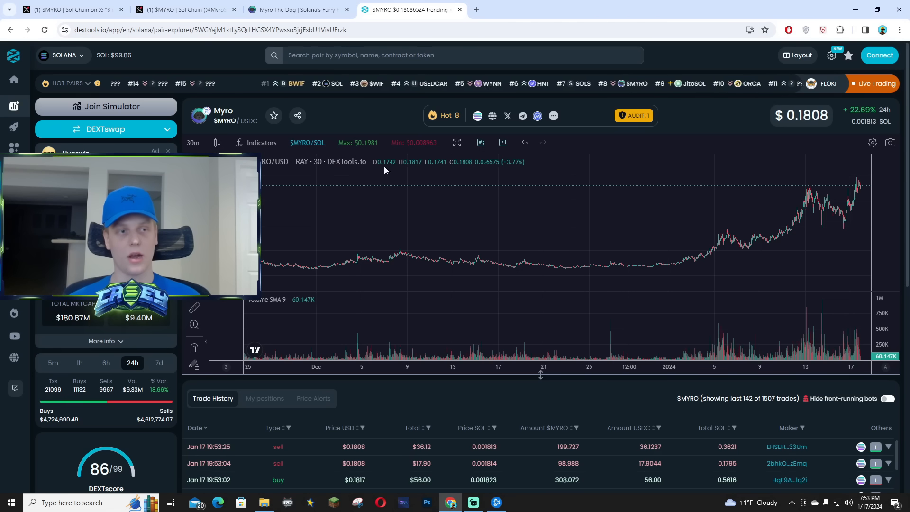
pyautogui.scroll(-3)
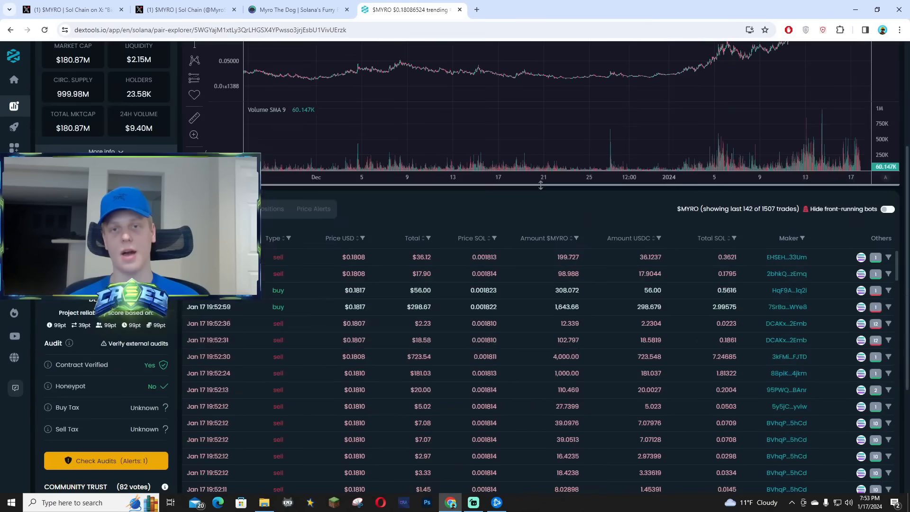
pyautogui.scroll(3)
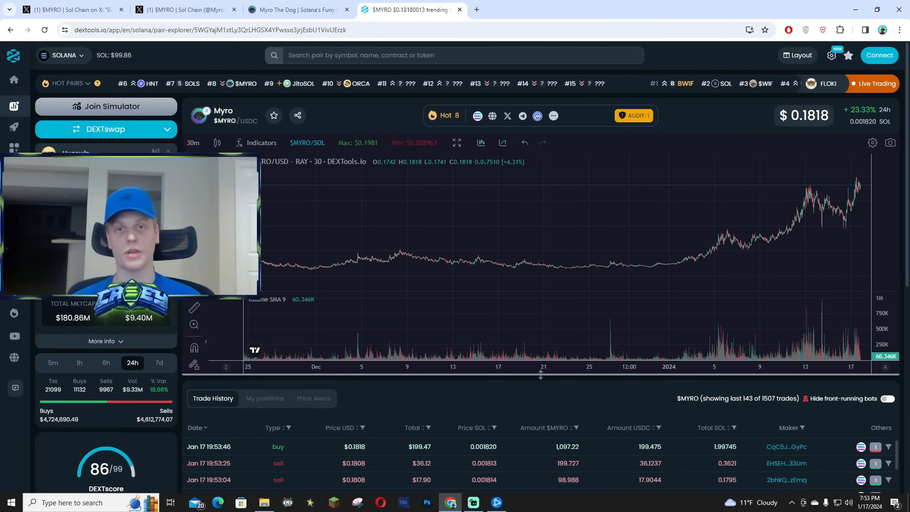
pyautogui.scroll(-3)
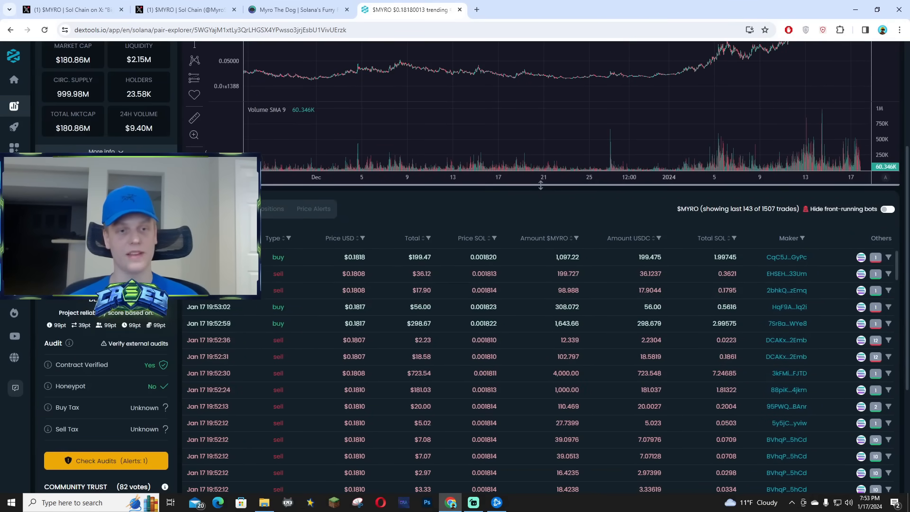
pyautogui.scroll(3)
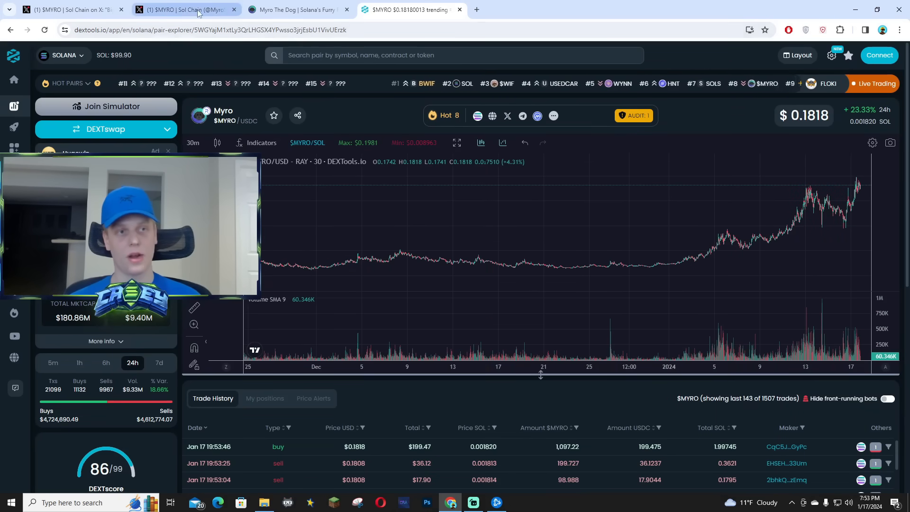
pyautogui.click(186, 10)
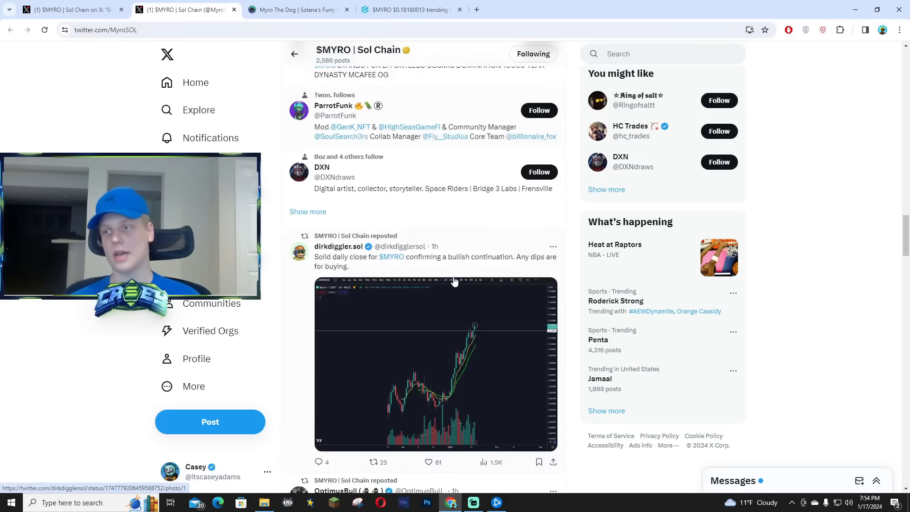
pyautogui.scroll(-3)
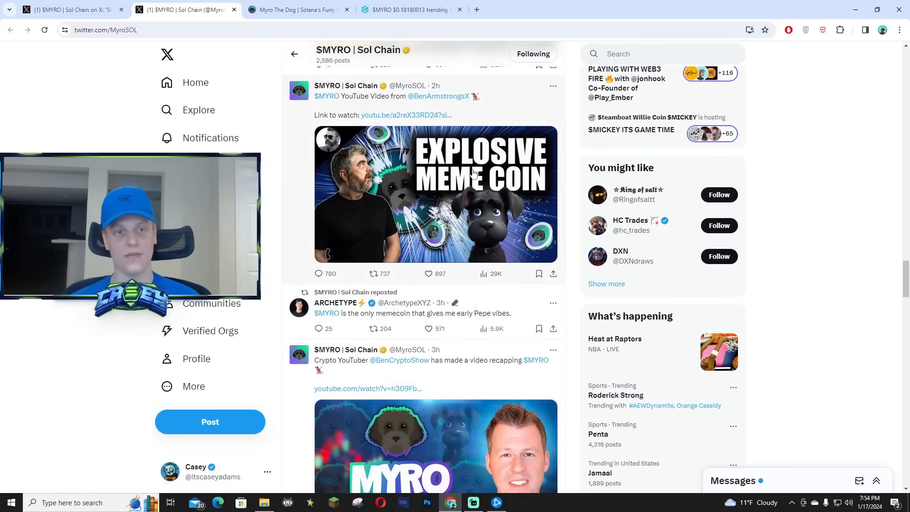
pyautogui.scroll(-3)
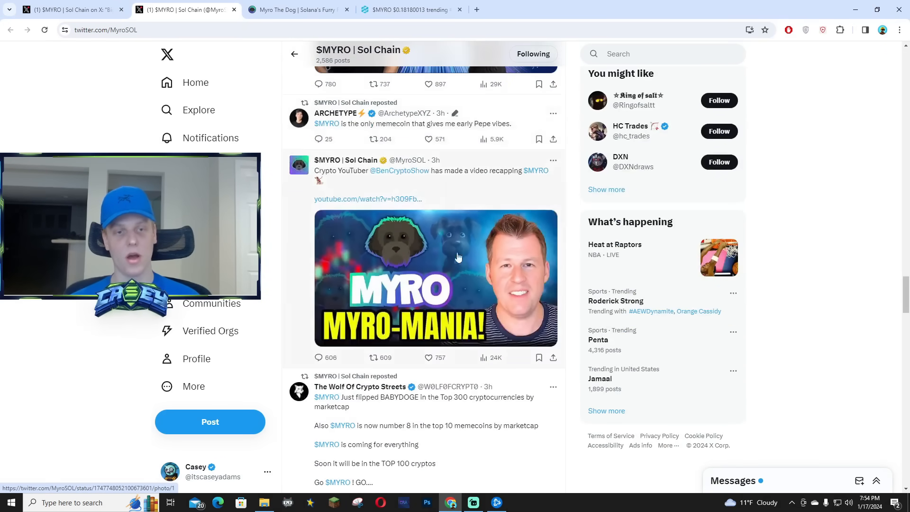
pyautogui.scroll(-3)
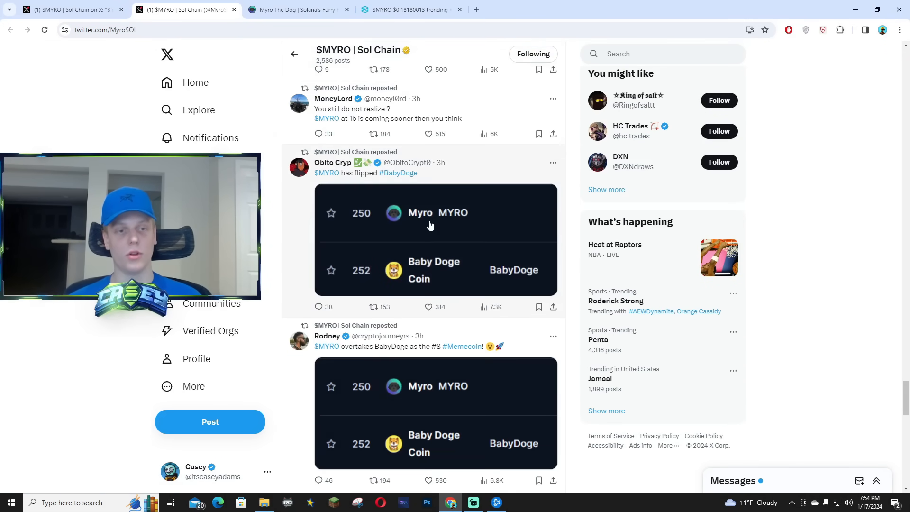
pyautogui.scroll(-3)
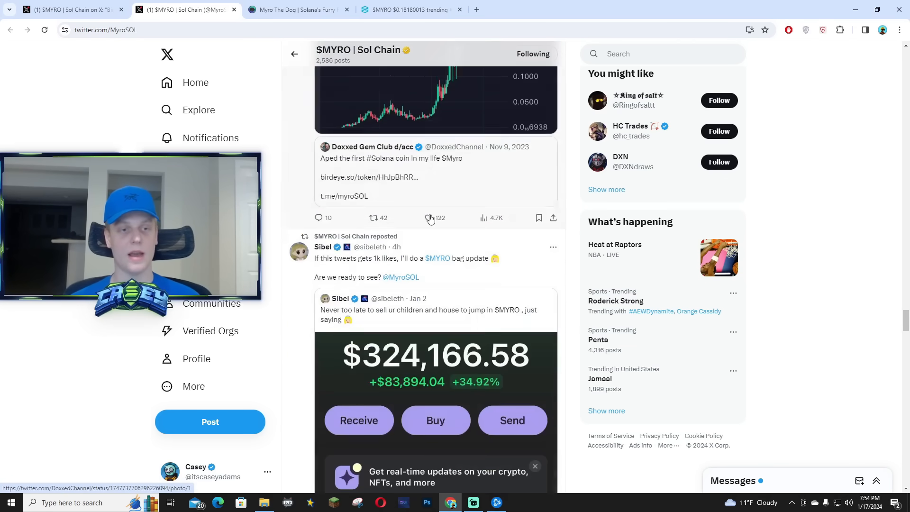
pyautogui.scroll(-3)
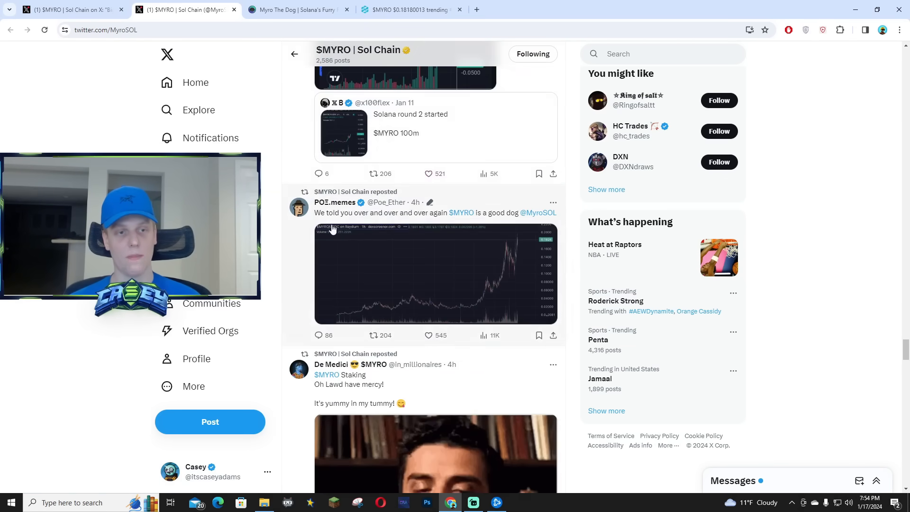
# Step: Continue down the feed to the Spaces recording and the Hey Wallet rewards post
pyautogui.scroll(-3)
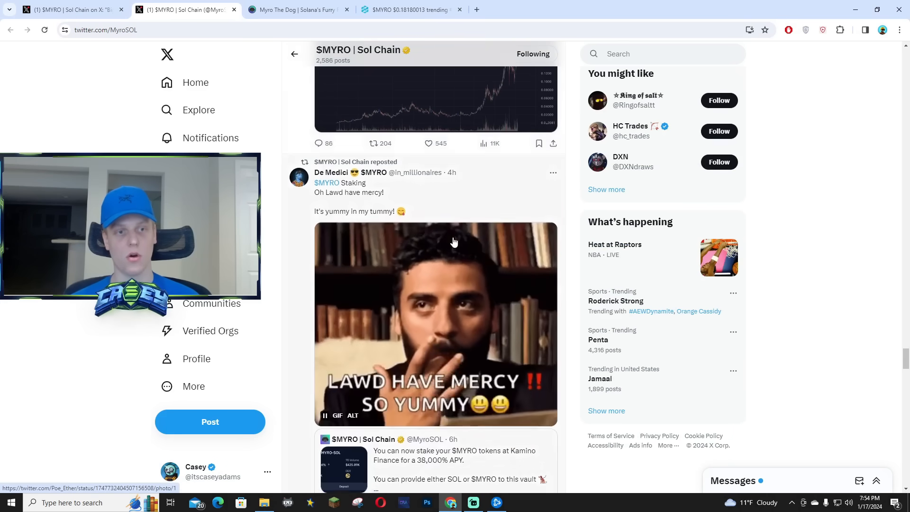
pyautogui.scroll(-3)
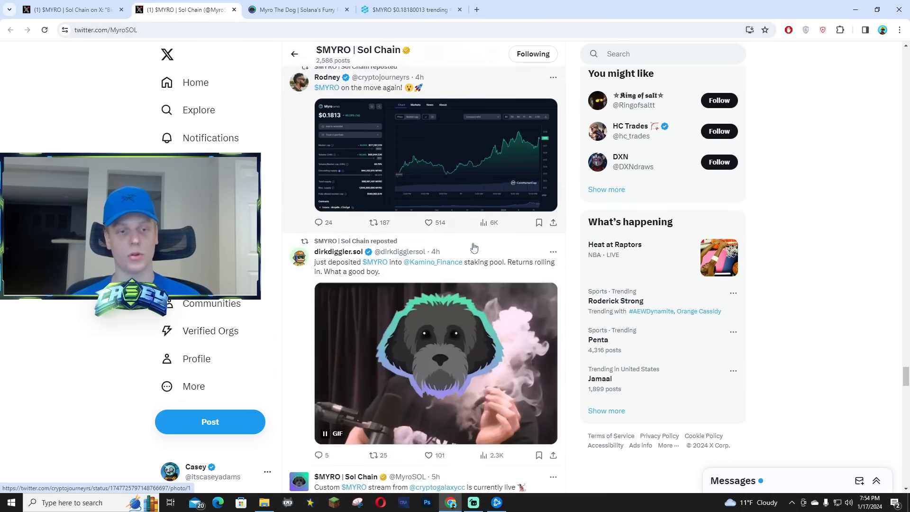
pyautogui.scroll(-3)
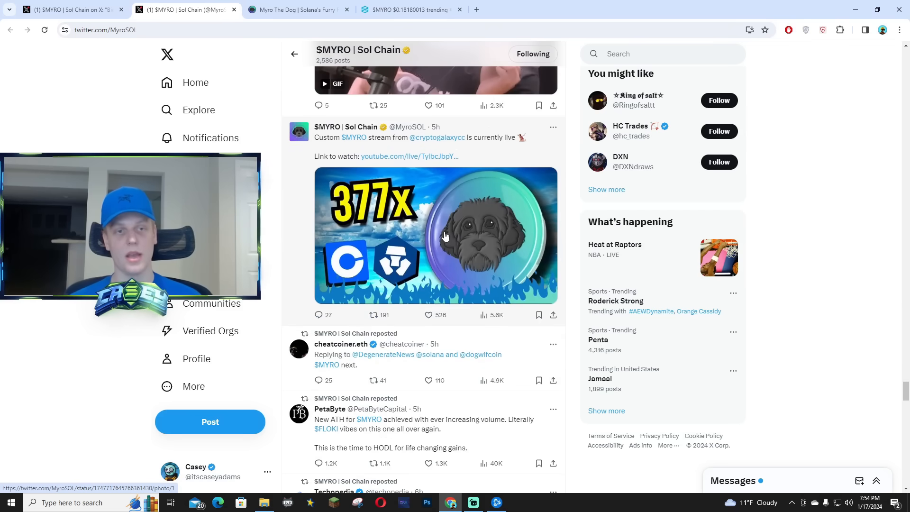
pyautogui.moveTo(485, 257)
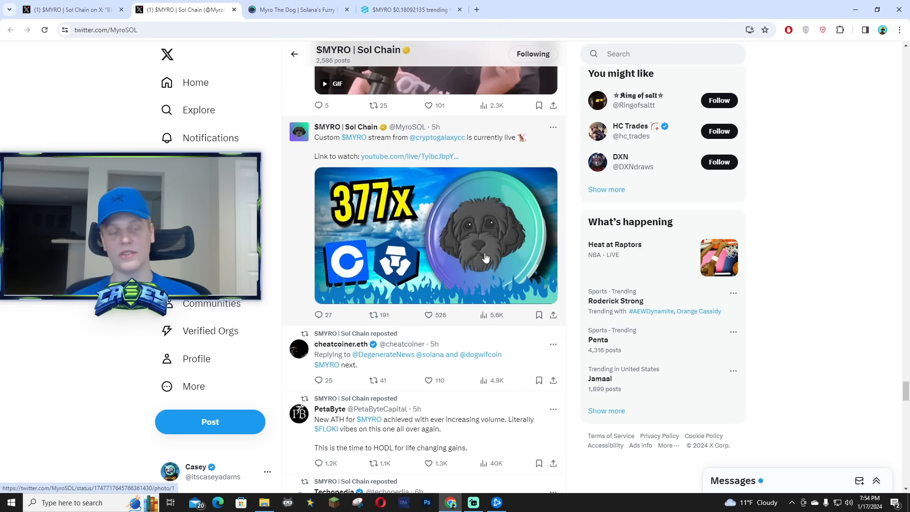
pyautogui.scroll(-3)
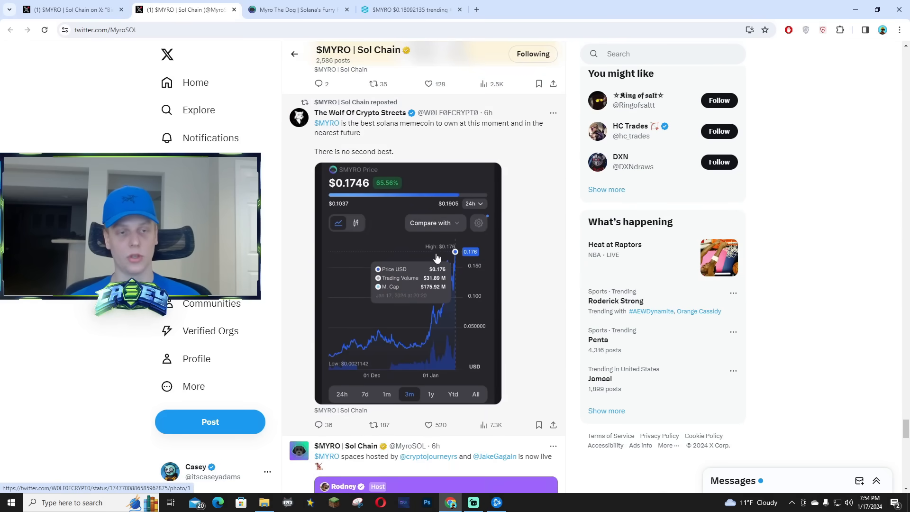
pyautogui.scroll(-3)
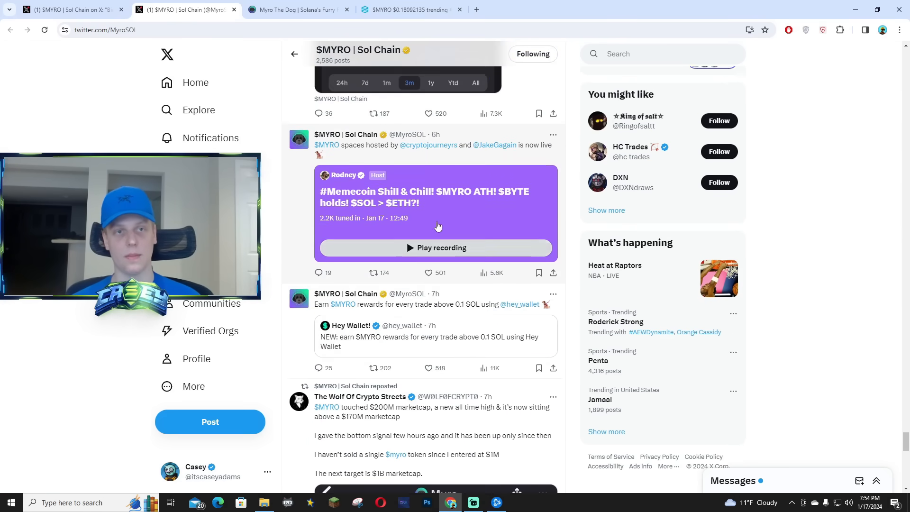
# Step: Review the 30m $MYRO/USD chart and Trade History on DEXTools, then return to the Myro website
pyautogui.click(410, 9)
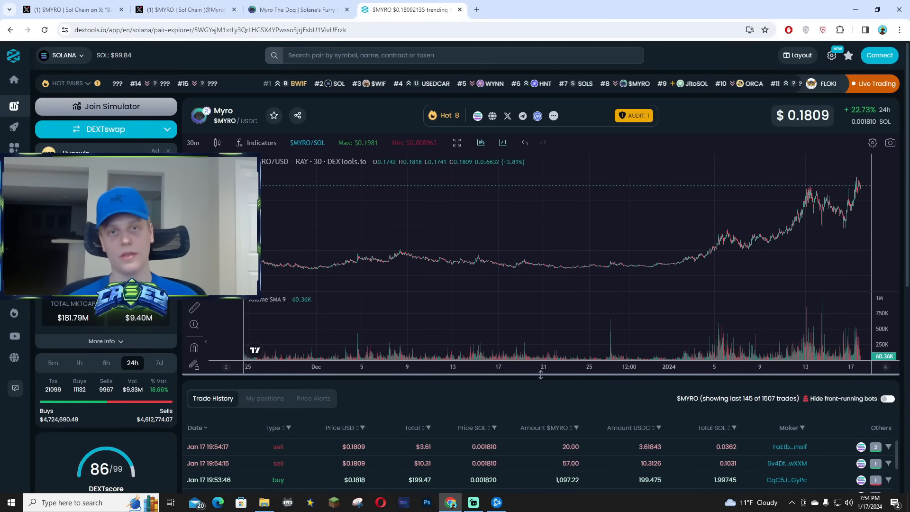
pyautogui.moveTo(534, 252)
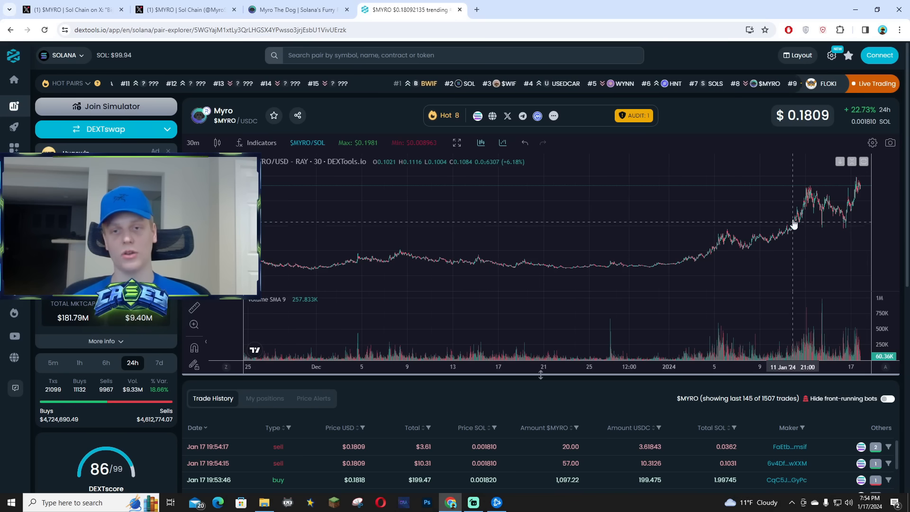
pyautogui.moveTo(745, 249)
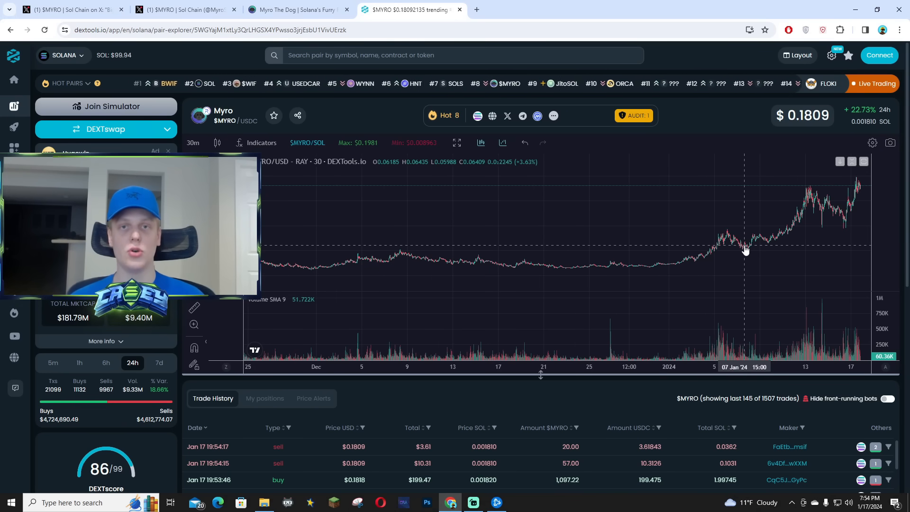
pyautogui.moveTo(774, 252)
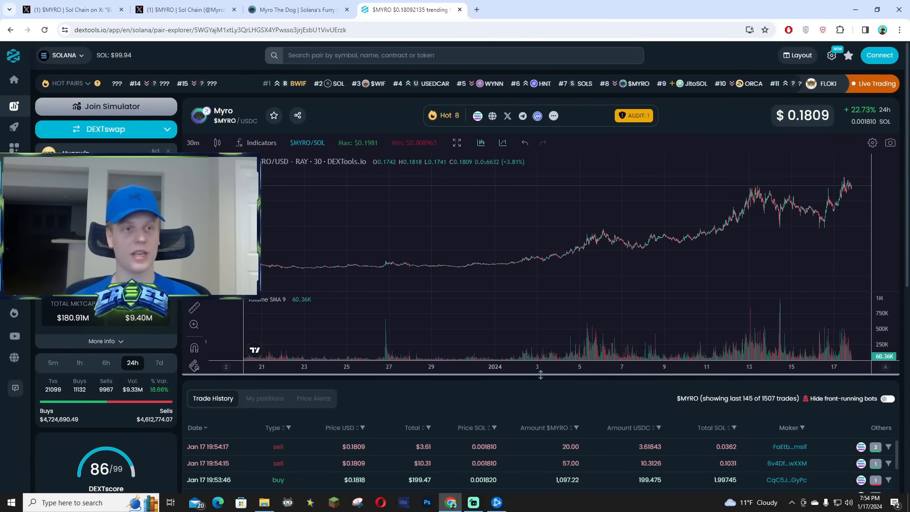
pyautogui.click(297, 9)
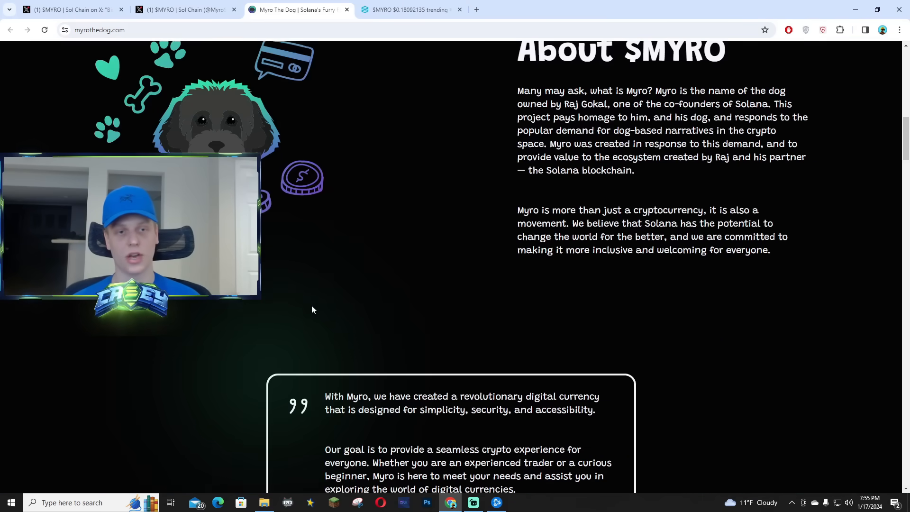
# Step: Scroll through the $MYRO | Sol Chain feed's reposted community memes and price charts
pyautogui.click(186, 9)
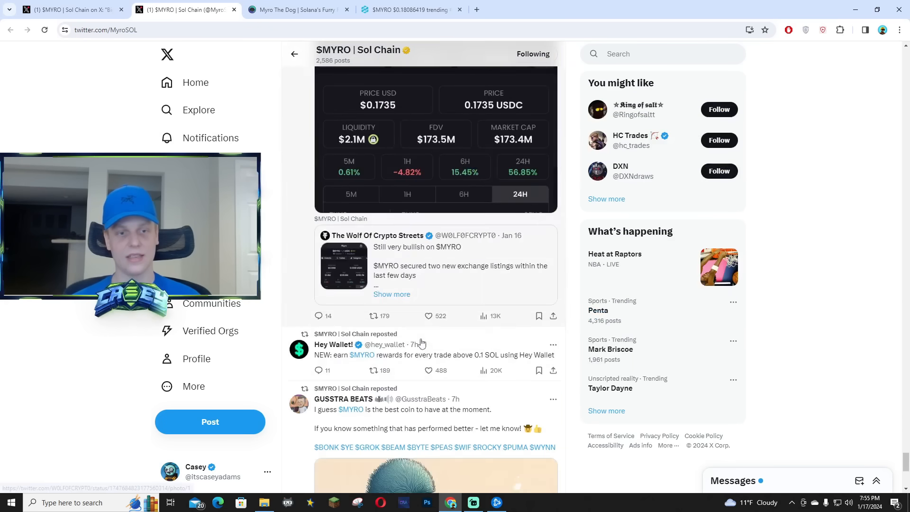
pyautogui.scroll(-3)
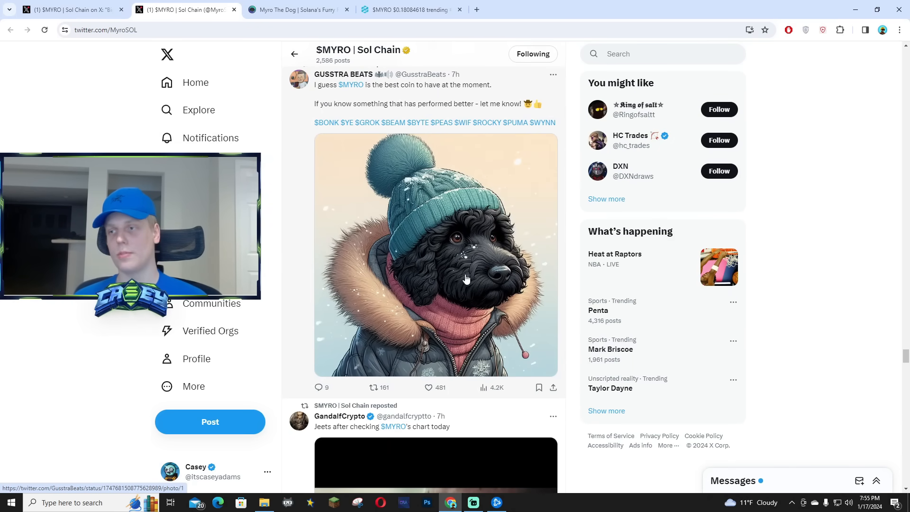
pyautogui.scroll(-3)
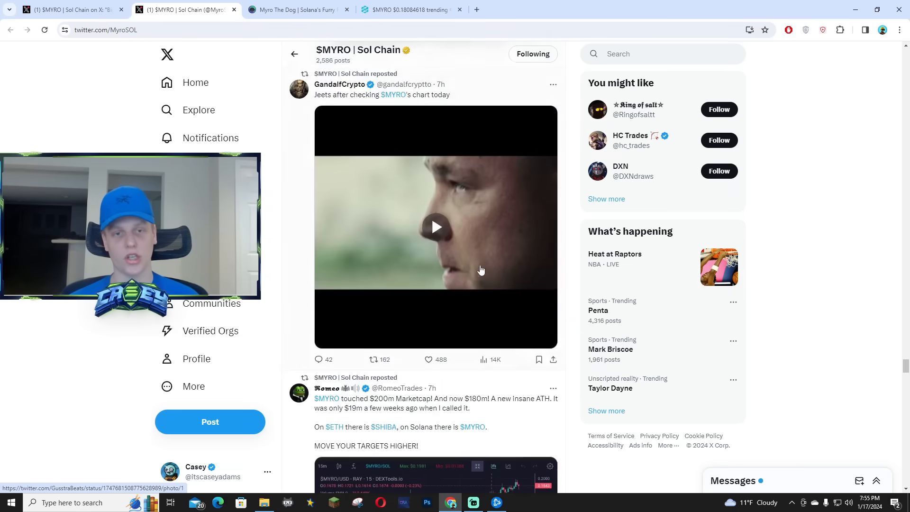
pyautogui.scroll(-3)
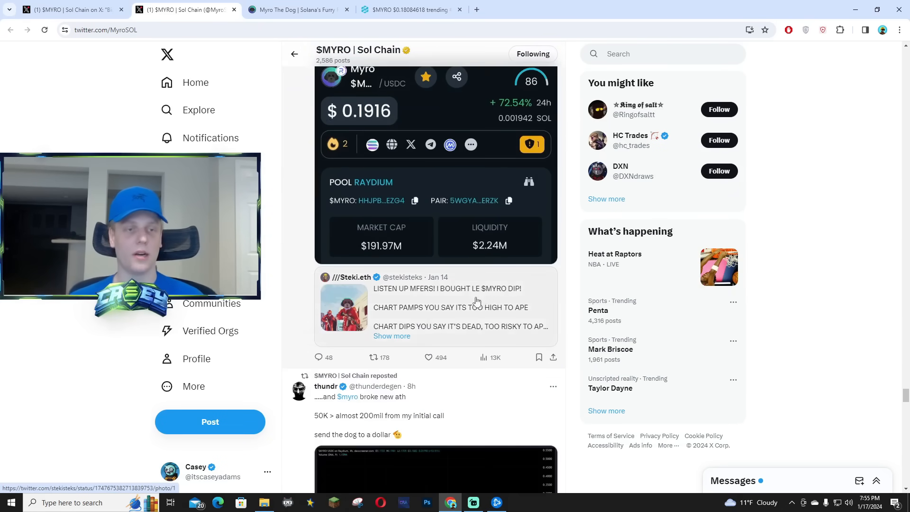
pyautogui.scroll(-3)
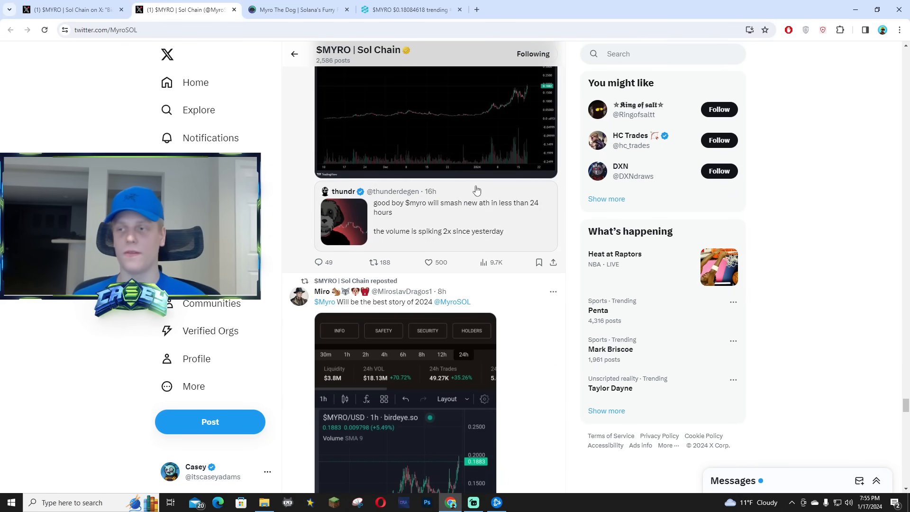
# Step: Browse further down the reposts, then switch back to the Myro The Dog website
pyautogui.scroll(-3)
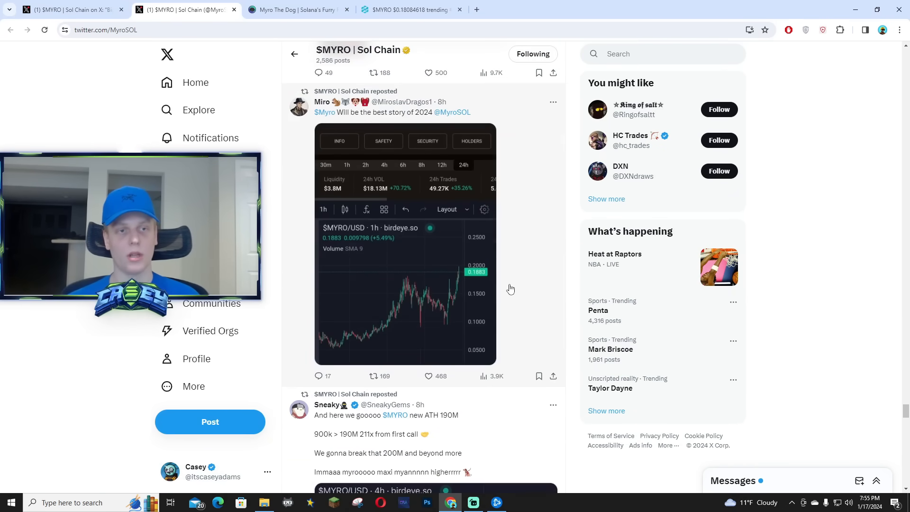
pyautogui.scroll(-3)
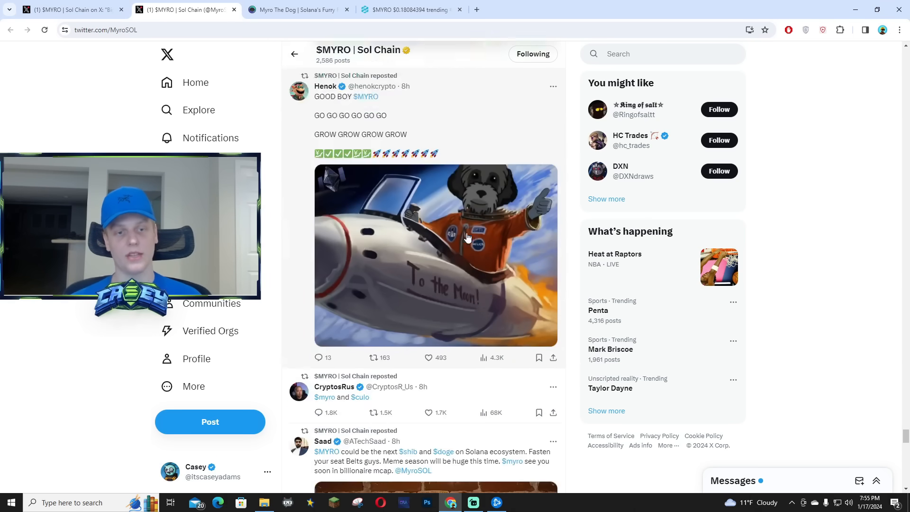
pyautogui.scroll(-3)
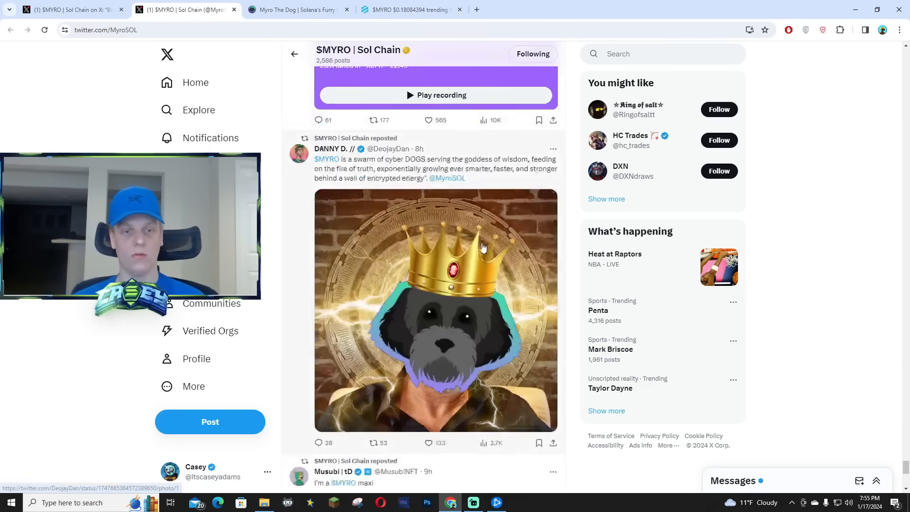
pyautogui.click(295, 10)
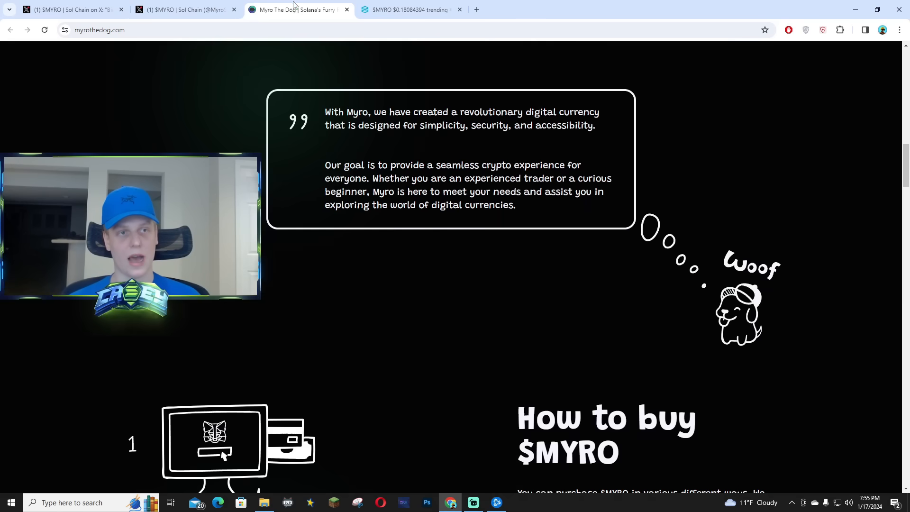
# Step: Scroll to the top of myrothedog.com and open the Whitepaper from the navigation bar
pyautogui.scroll(3)
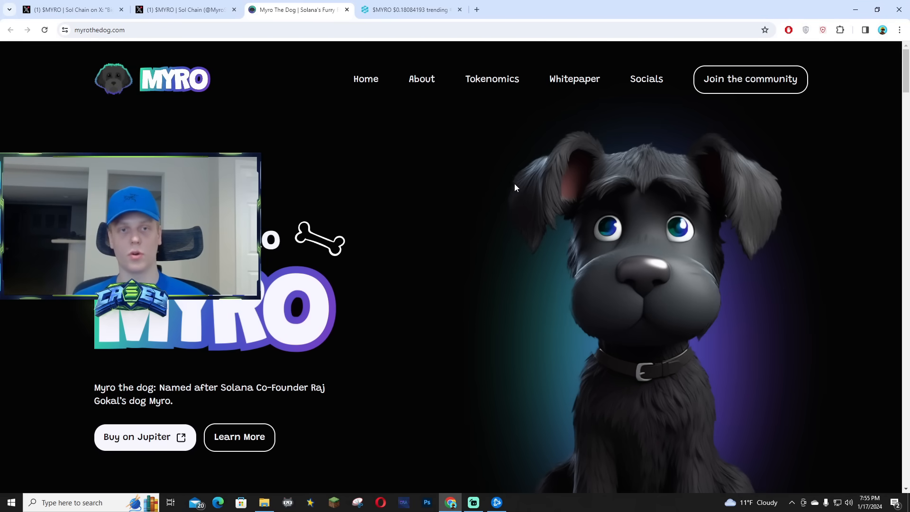
pyautogui.moveTo(575, 79)
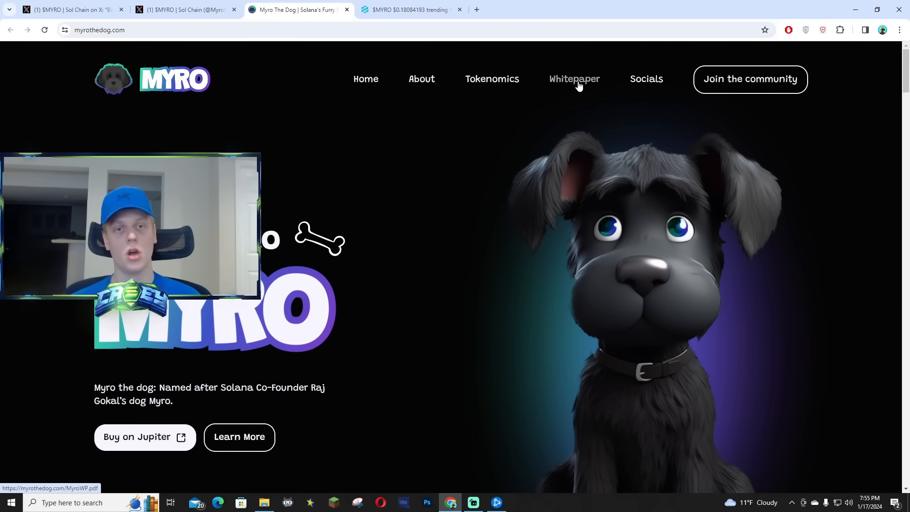
pyautogui.click(575, 79)
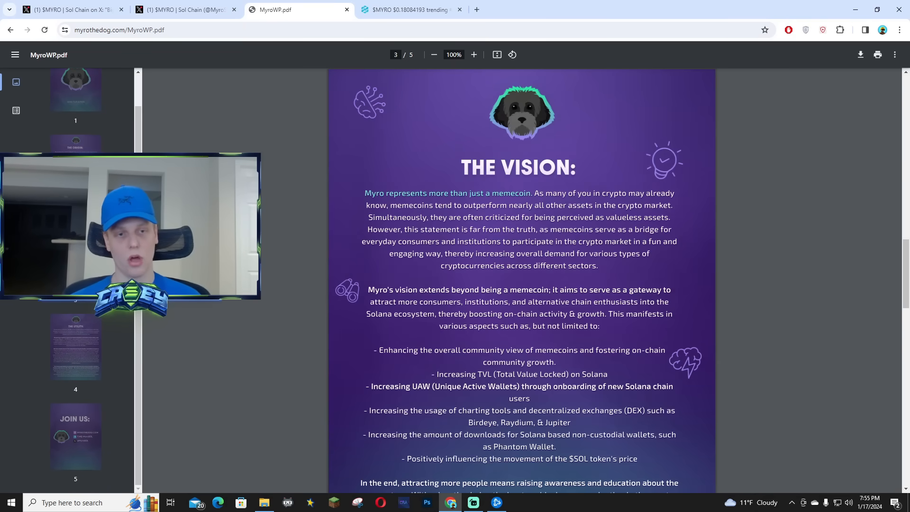
# Step: Read page 3 'The Vision' of MyroWP.pdf, then jump to page 4 'The Utility'
pyautogui.scroll(-3)
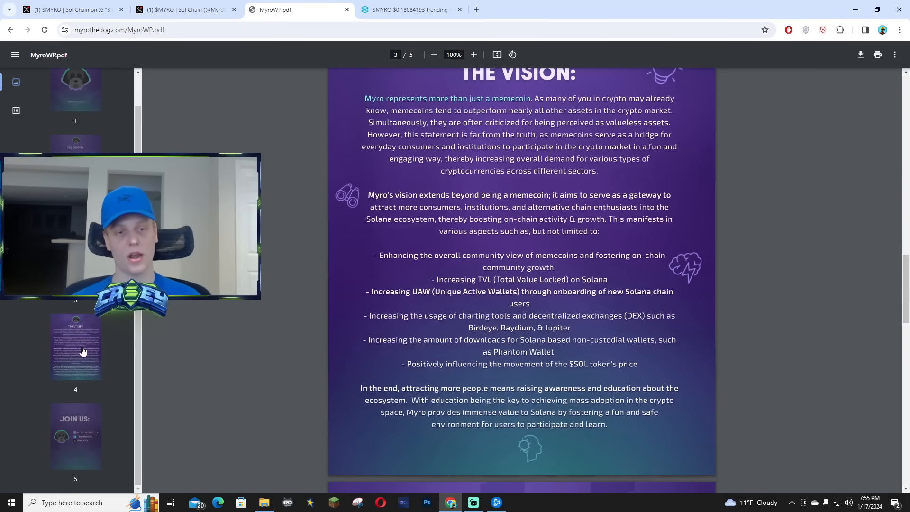
pyautogui.click(75, 347)
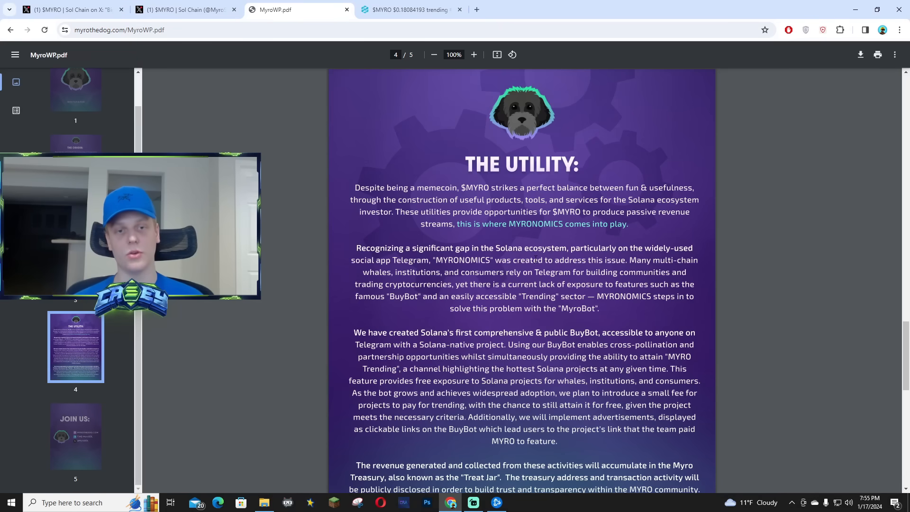
pyautogui.scroll(-3)
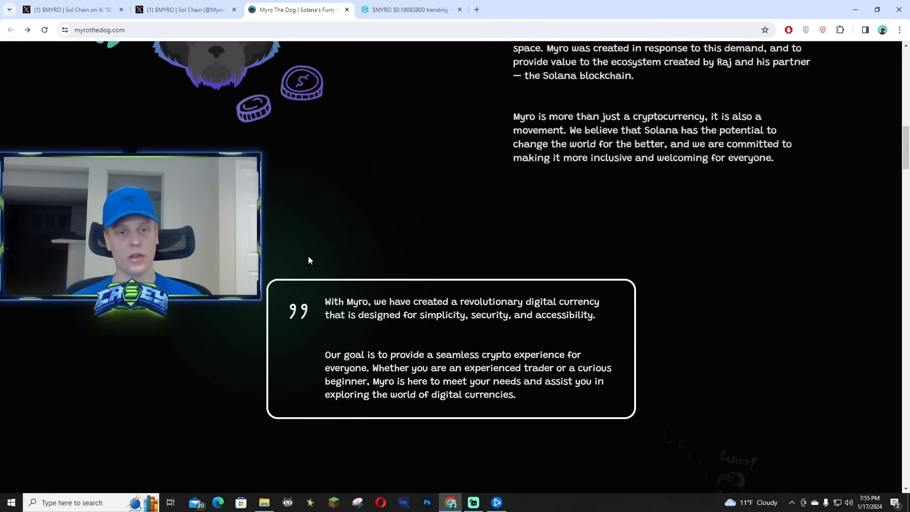
# Step: Scroll down myrothedog.com through the FAQ and the Mayan Buy Myro widget
pyautogui.scroll(-3)
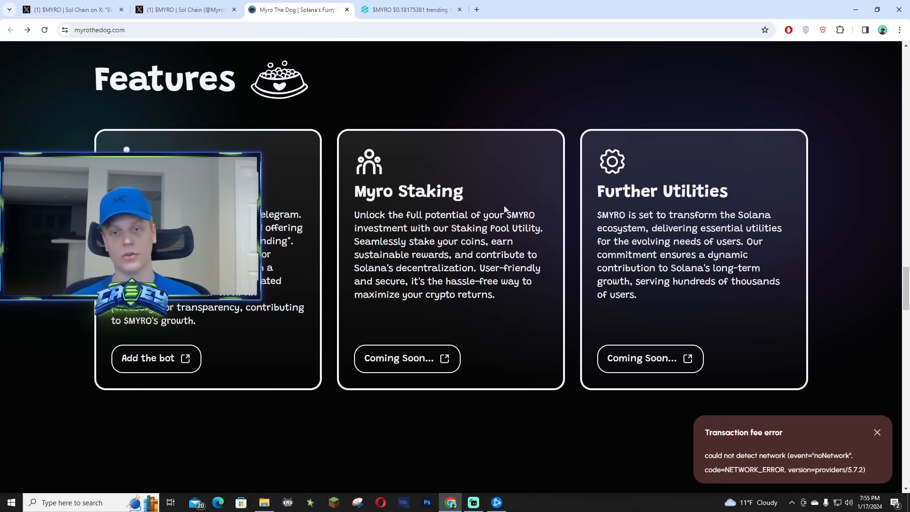
pyautogui.click(876, 432)
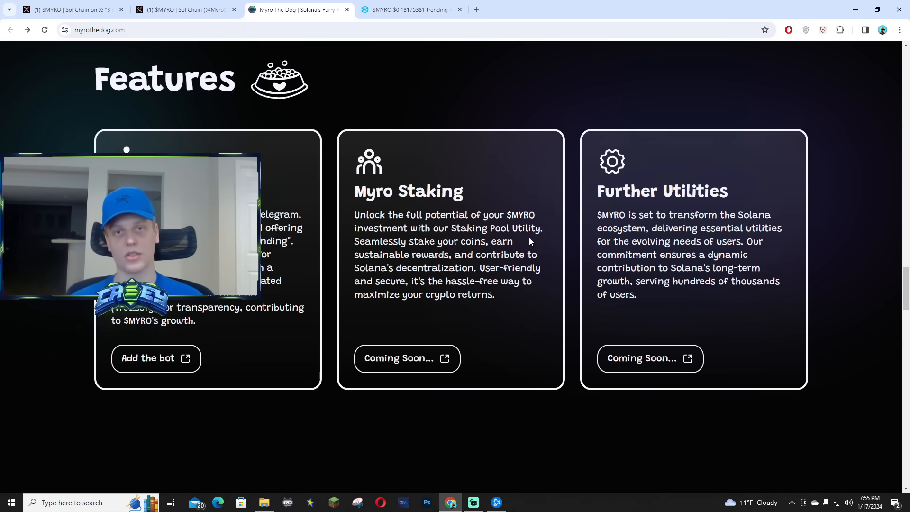
pyautogui.moveTo(574, 239)
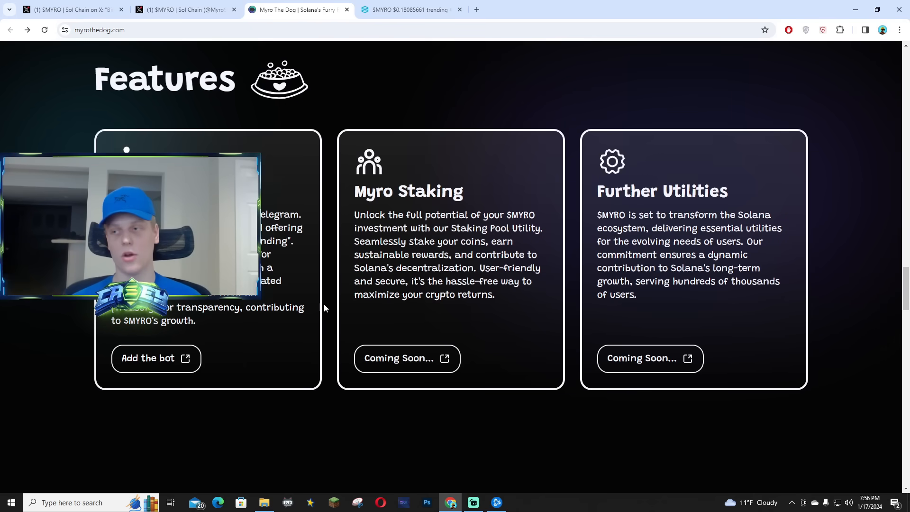
pyautogui.scroll(-3)
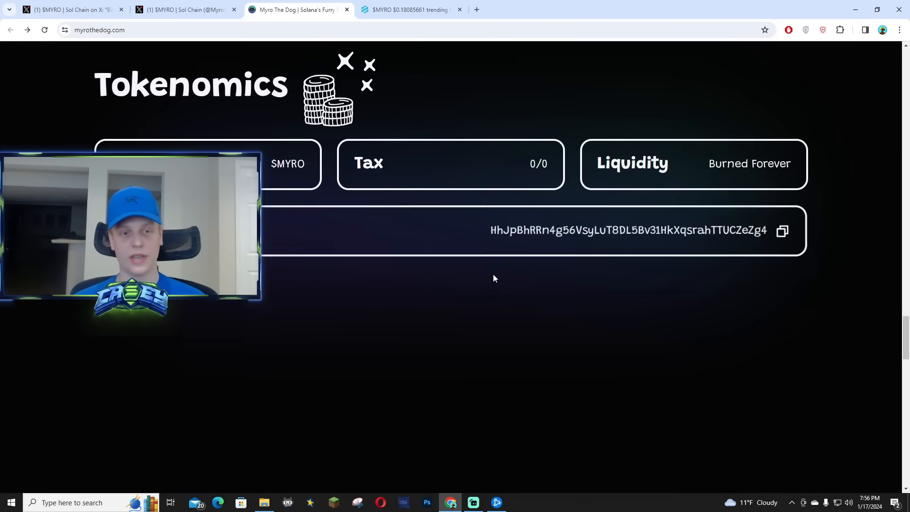
pyautogui.scroll(-3)
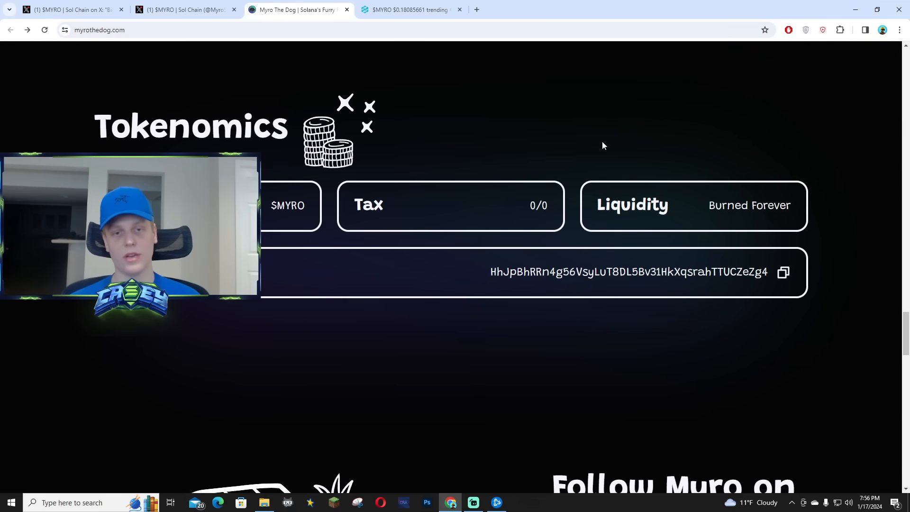
pyautogui.scroll(-3)
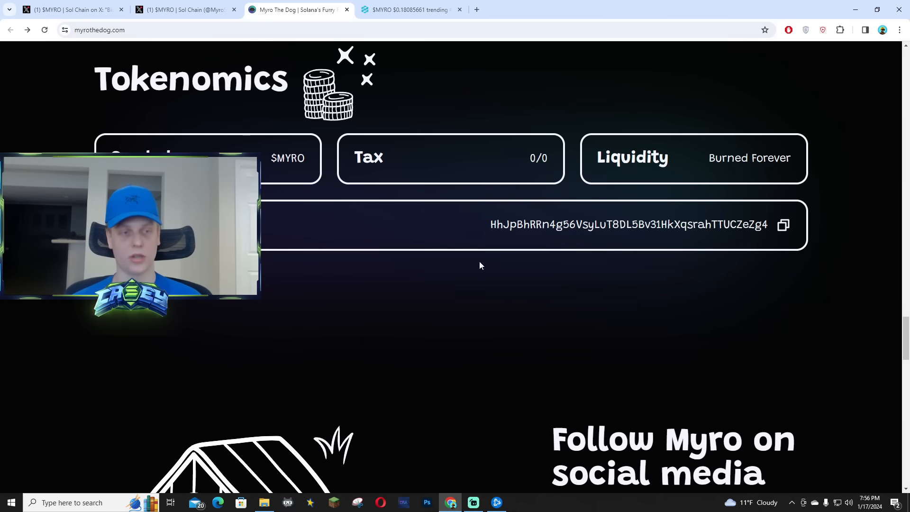
pyautogui.scroll(-3)
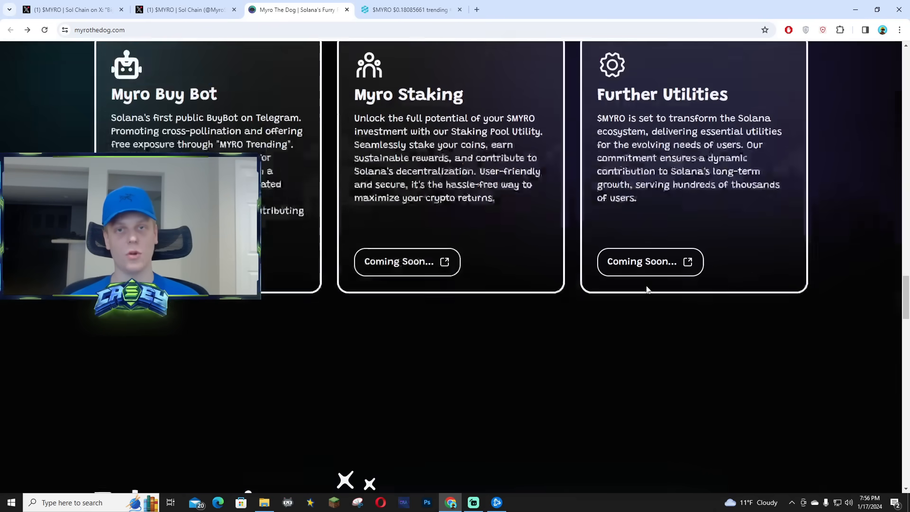
# Step: Continue through Tokenomics and Features, ending at About $MYRO with its exchange listings
pyautogui.scroll(-3)
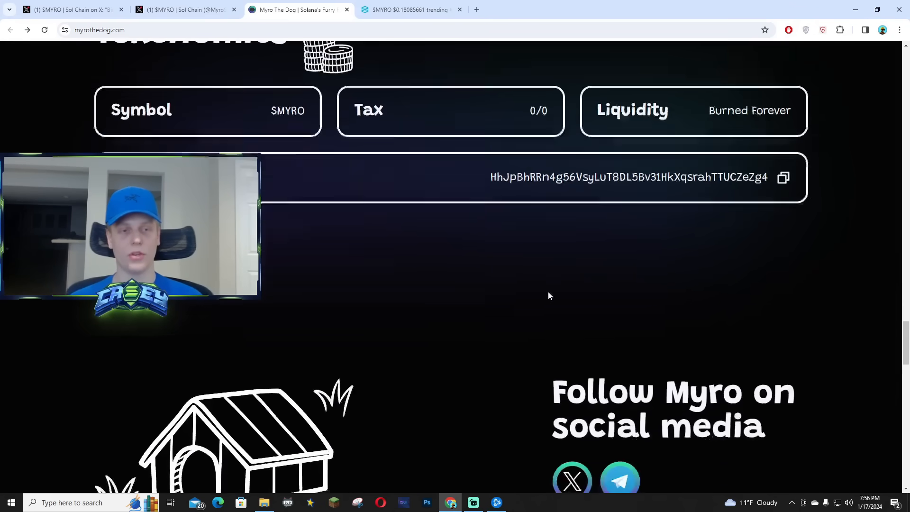
pyautogui.scroll(-3)
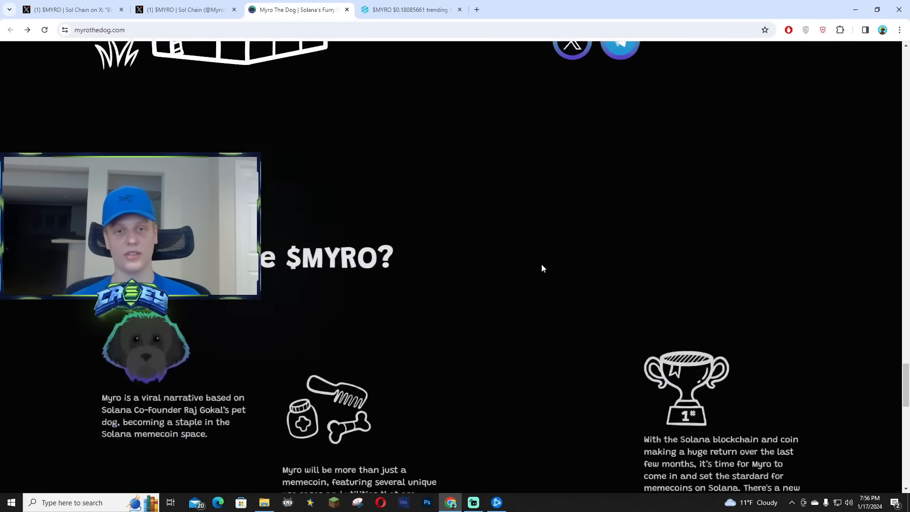
pyautogui.scroll(-3)
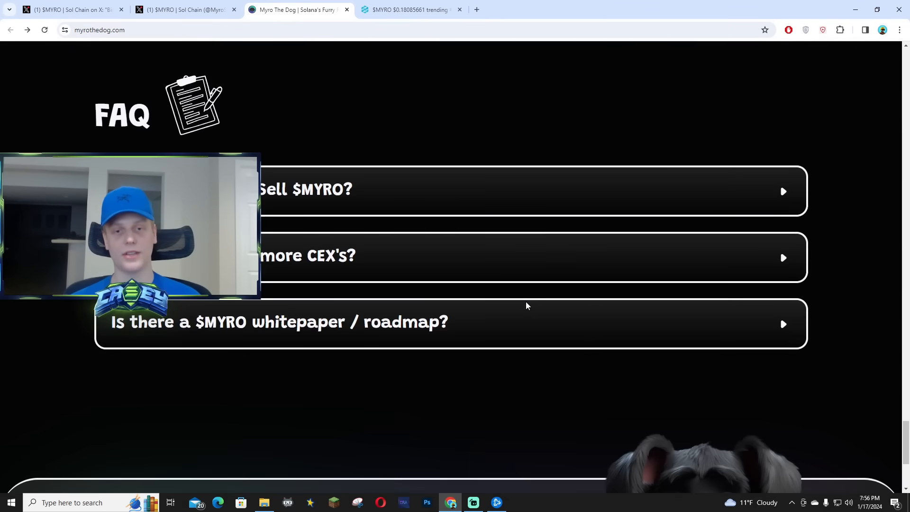
pyautogui.scroll(3)
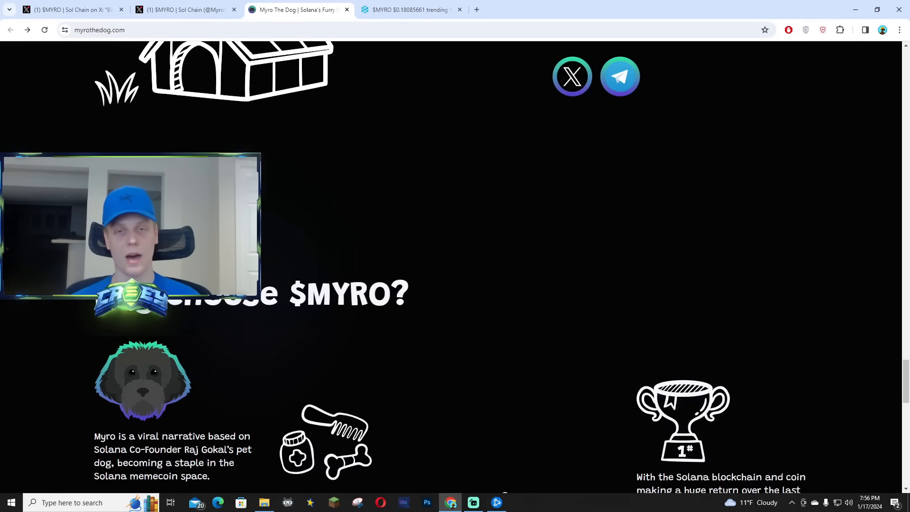
pyautogui.scroll(-3)
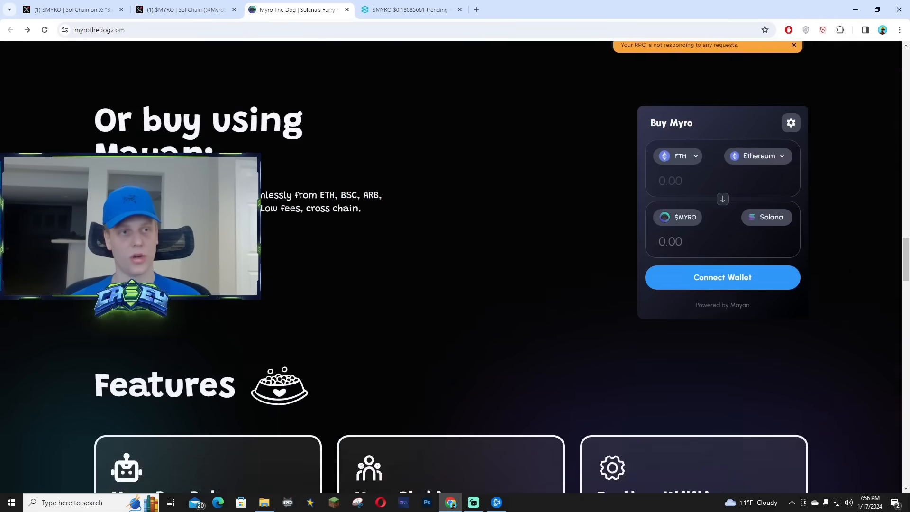
pyautogui.scroll(3)
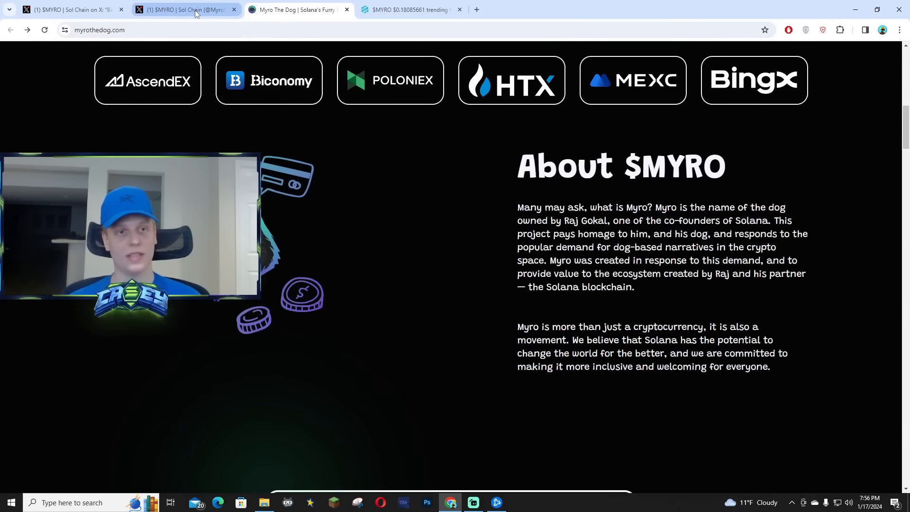
pyautogui.click(186, 9)
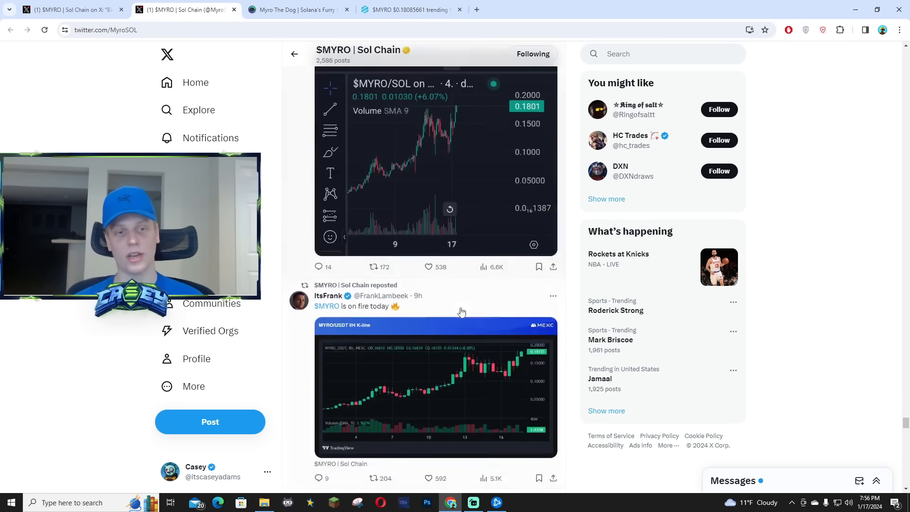
pyautogui.scroll(3)
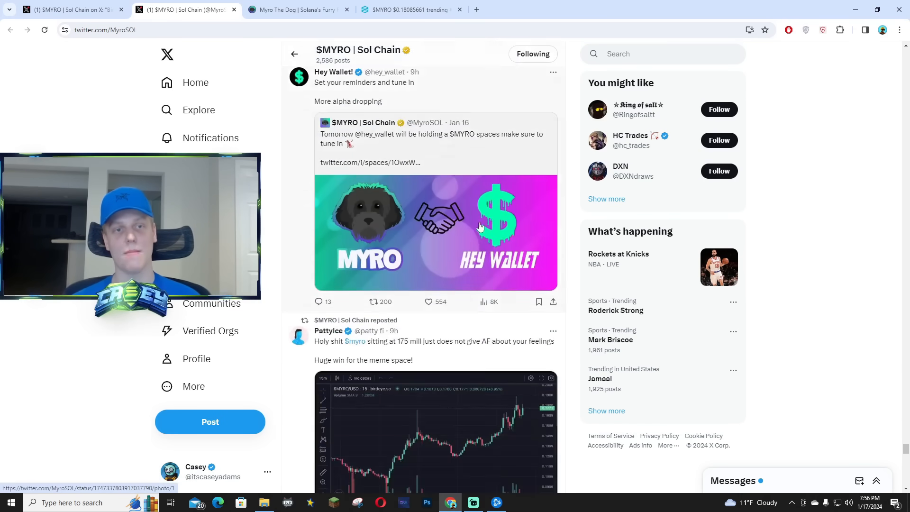
pyautogui.scroll(-3)
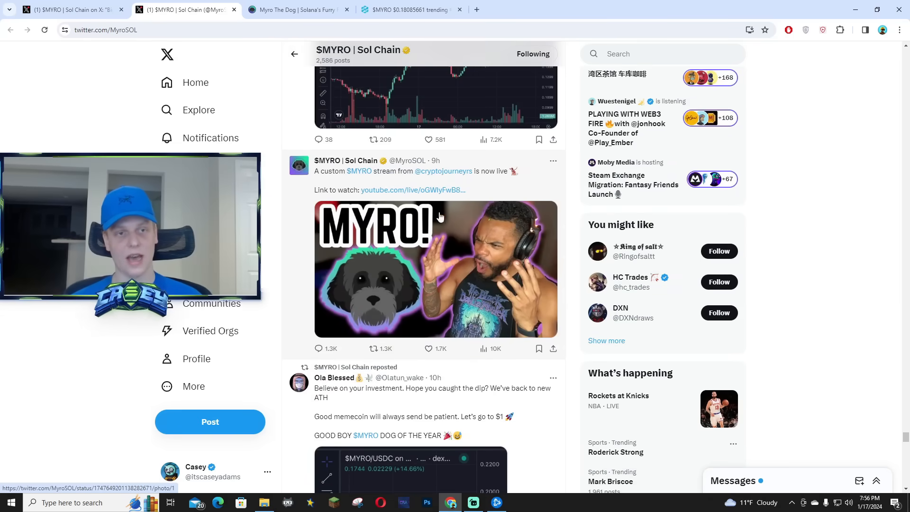
pyautogui.scroll(-3)
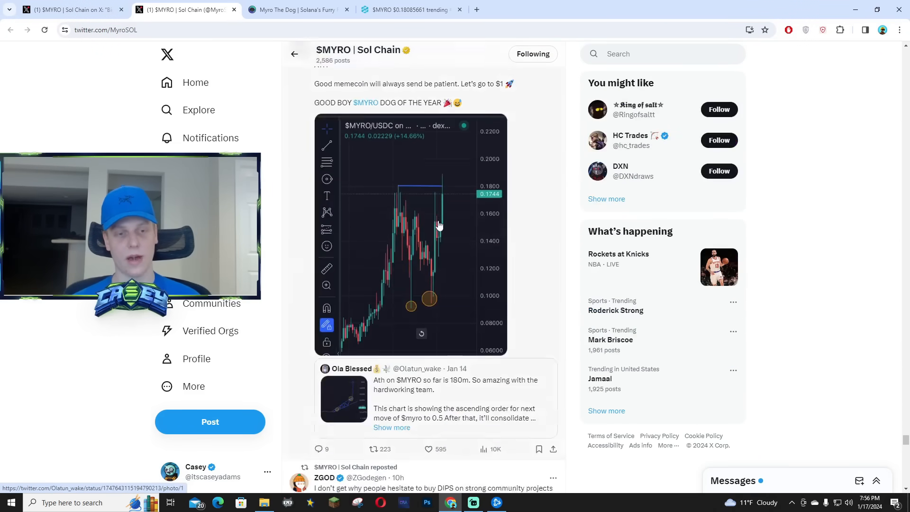
pyautogui.scroll(-3)
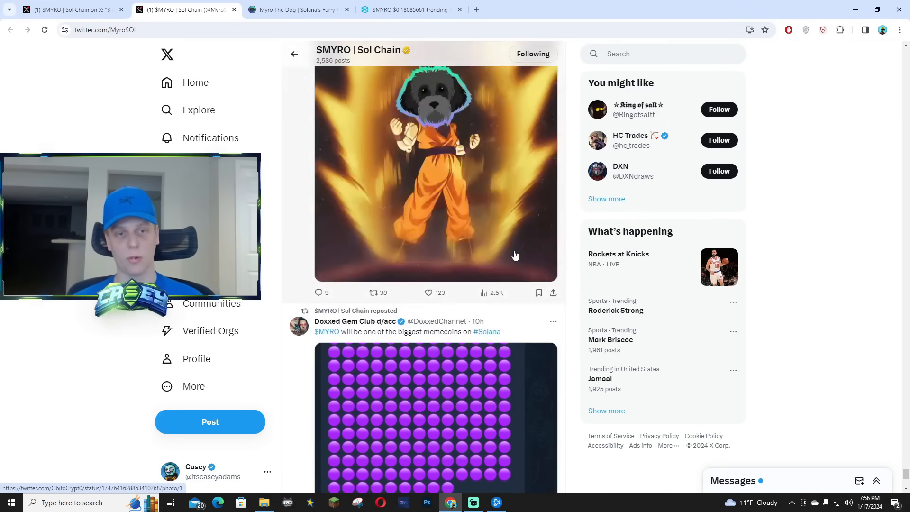
pyautogui.scroll(-3)
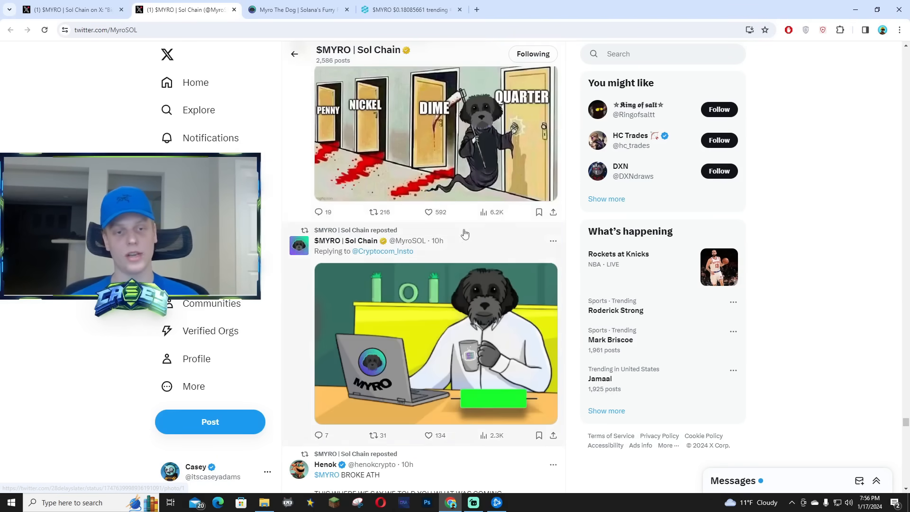
pyautogui.scroll(-3)
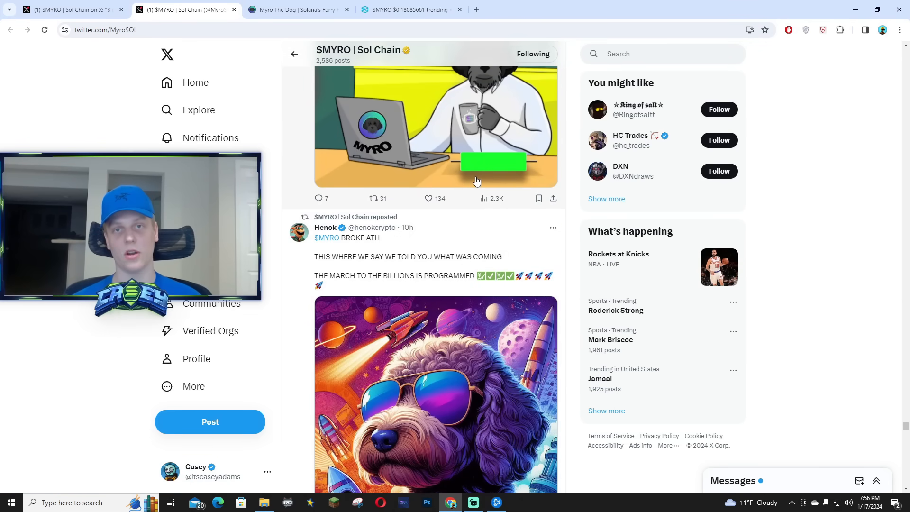
pyautogui.scroll(-3)
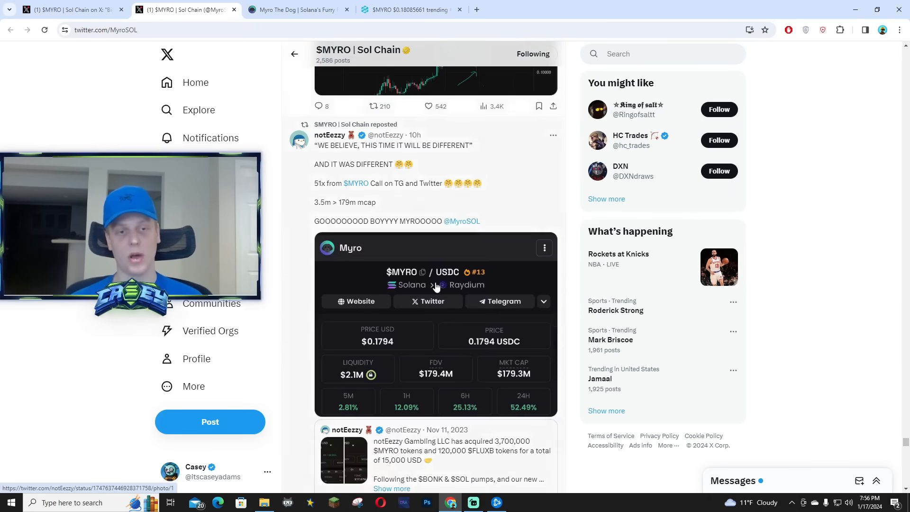
# Step: Scroll further through the reposts, reaching the KuCoin Futures perpetual contract repost
pyautogui.scroll(3)
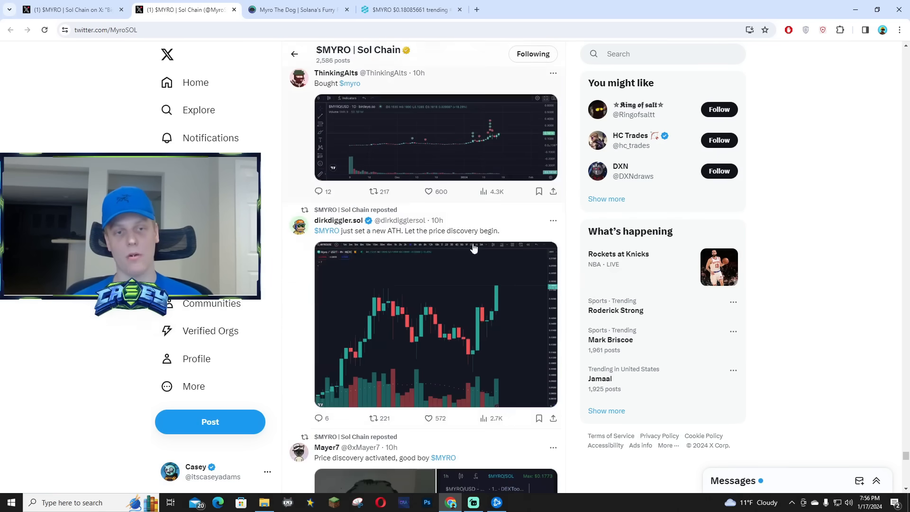
pyautogui.scroll(-3)
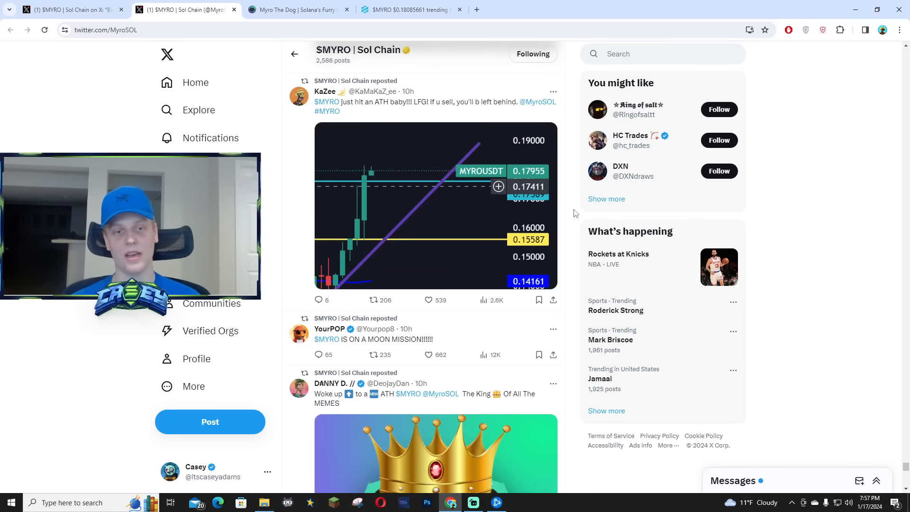
pyautogui.scroll(-3)
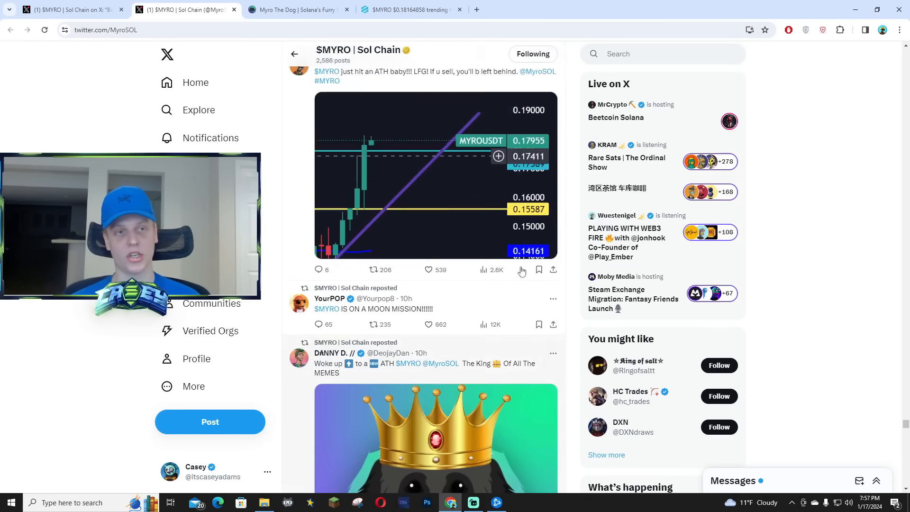
pyautogui.scroll(-3)
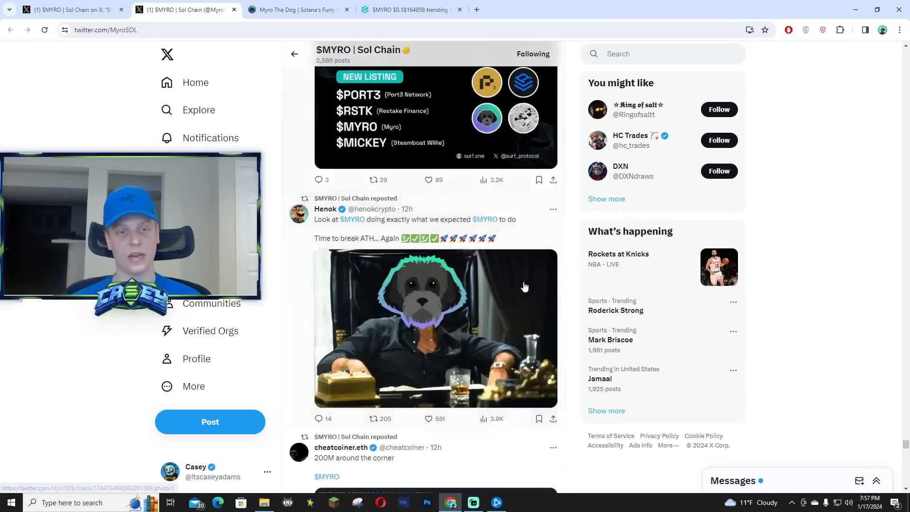
pyautogui.scroll(3)
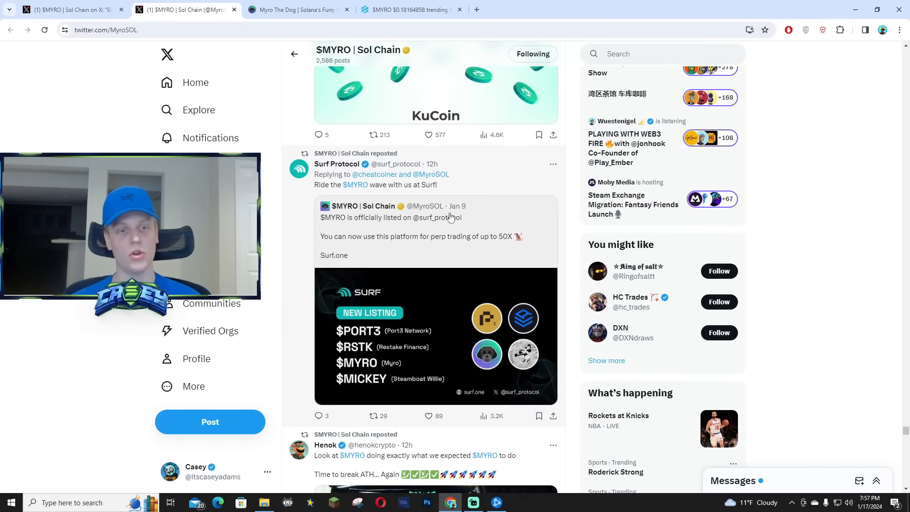
pyautogui.moveTo(467, 275)
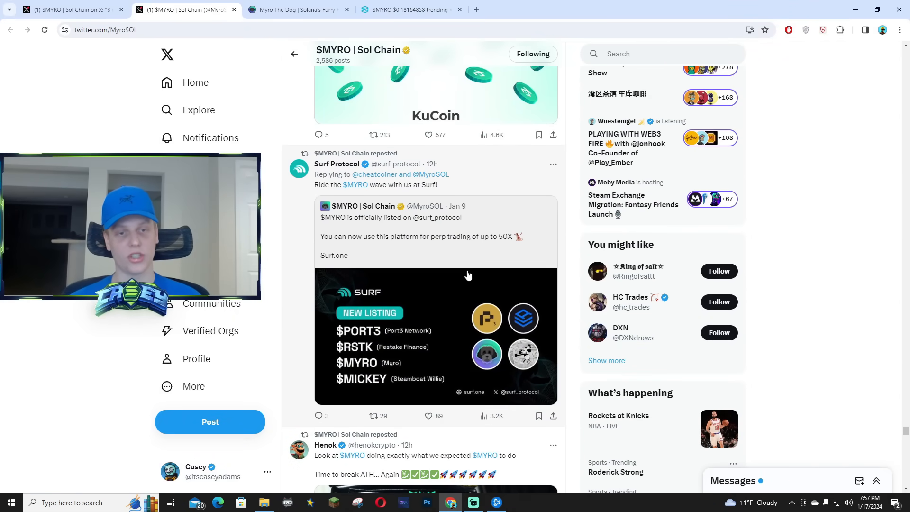
pyautogui.scroll(-3)
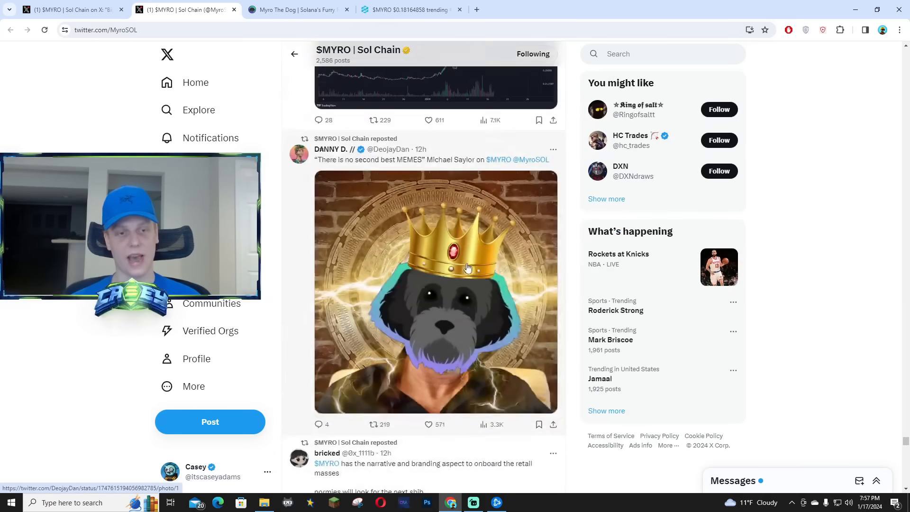
pyautogui.scroll(-3)
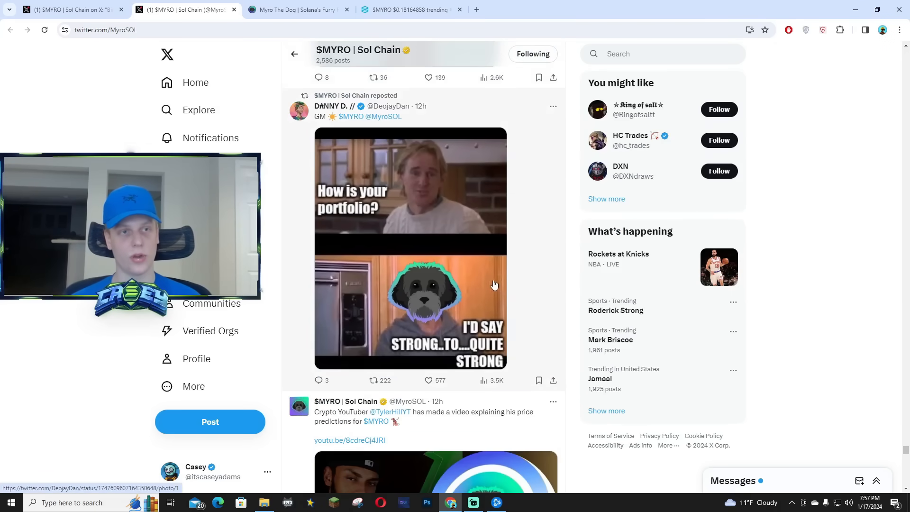
pyautogui.scroll(-3)
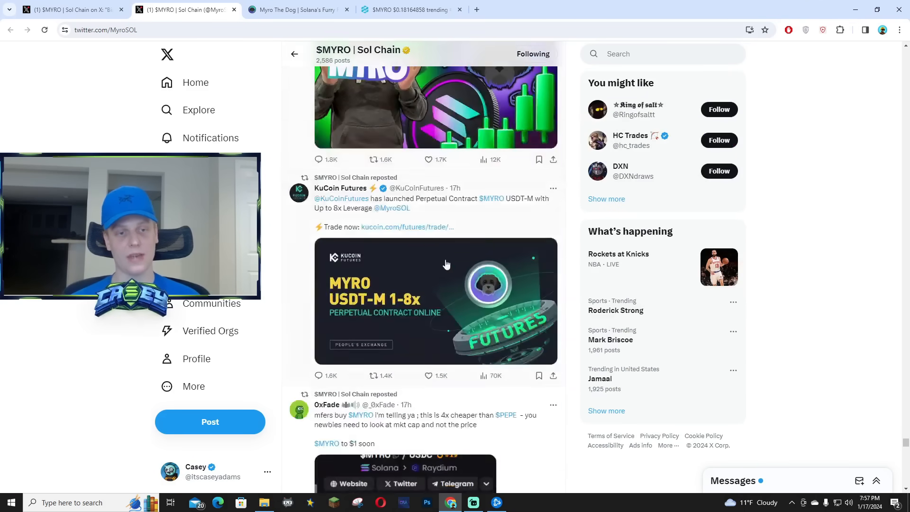
# Step: Return to the DEXTools $MYRO/USDC pair at $0.1814 and review the Trade History buys and sells
pyautogui.click(407, 9)
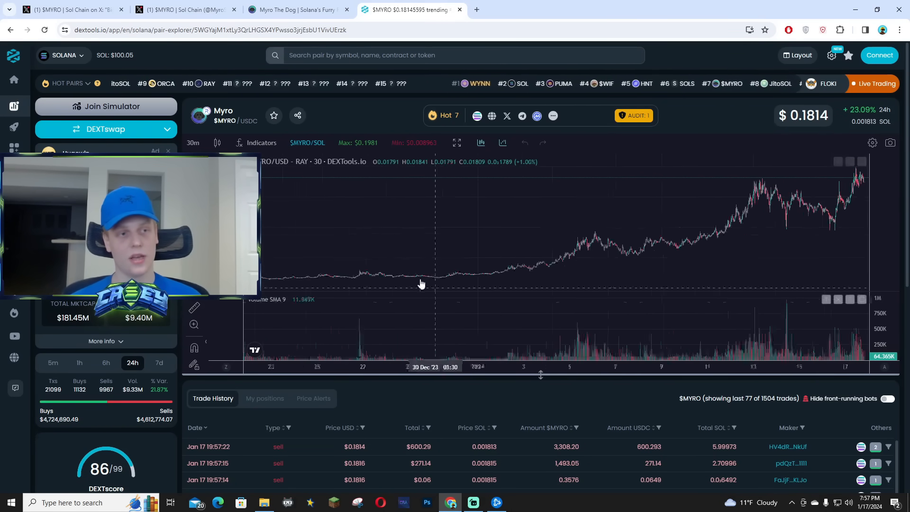
pyautogui.scroll(-3)
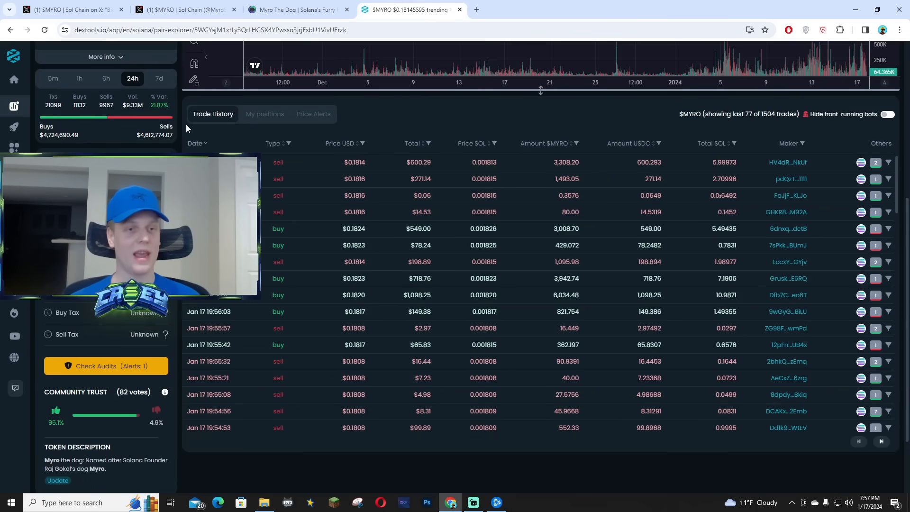
pyautogui.scroll(3)
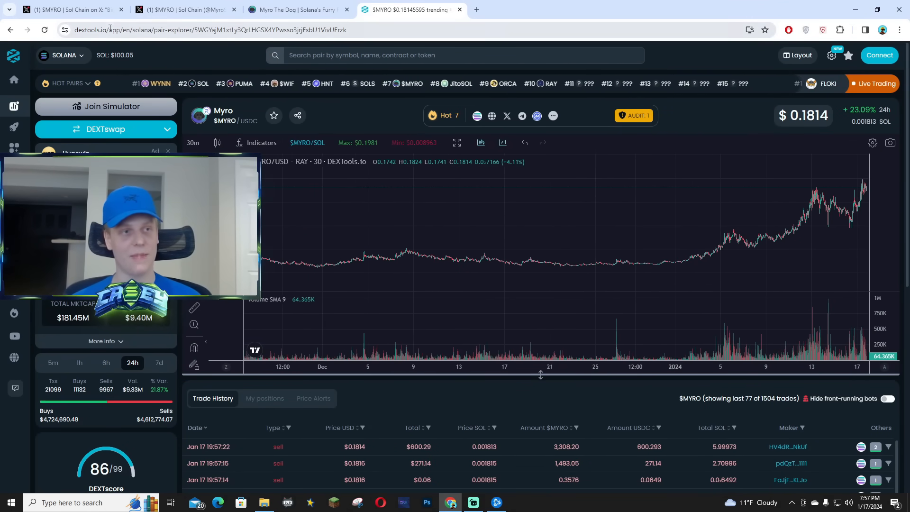
pyautogui.scroll(-3)
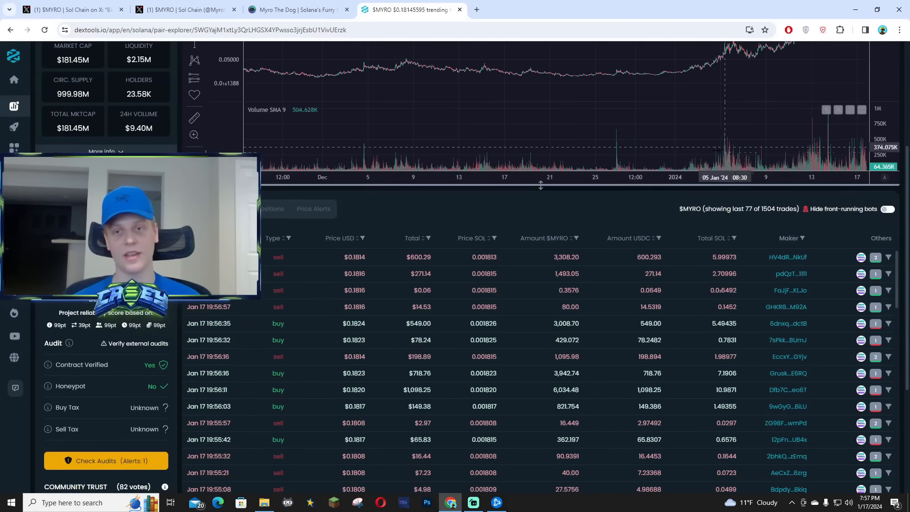